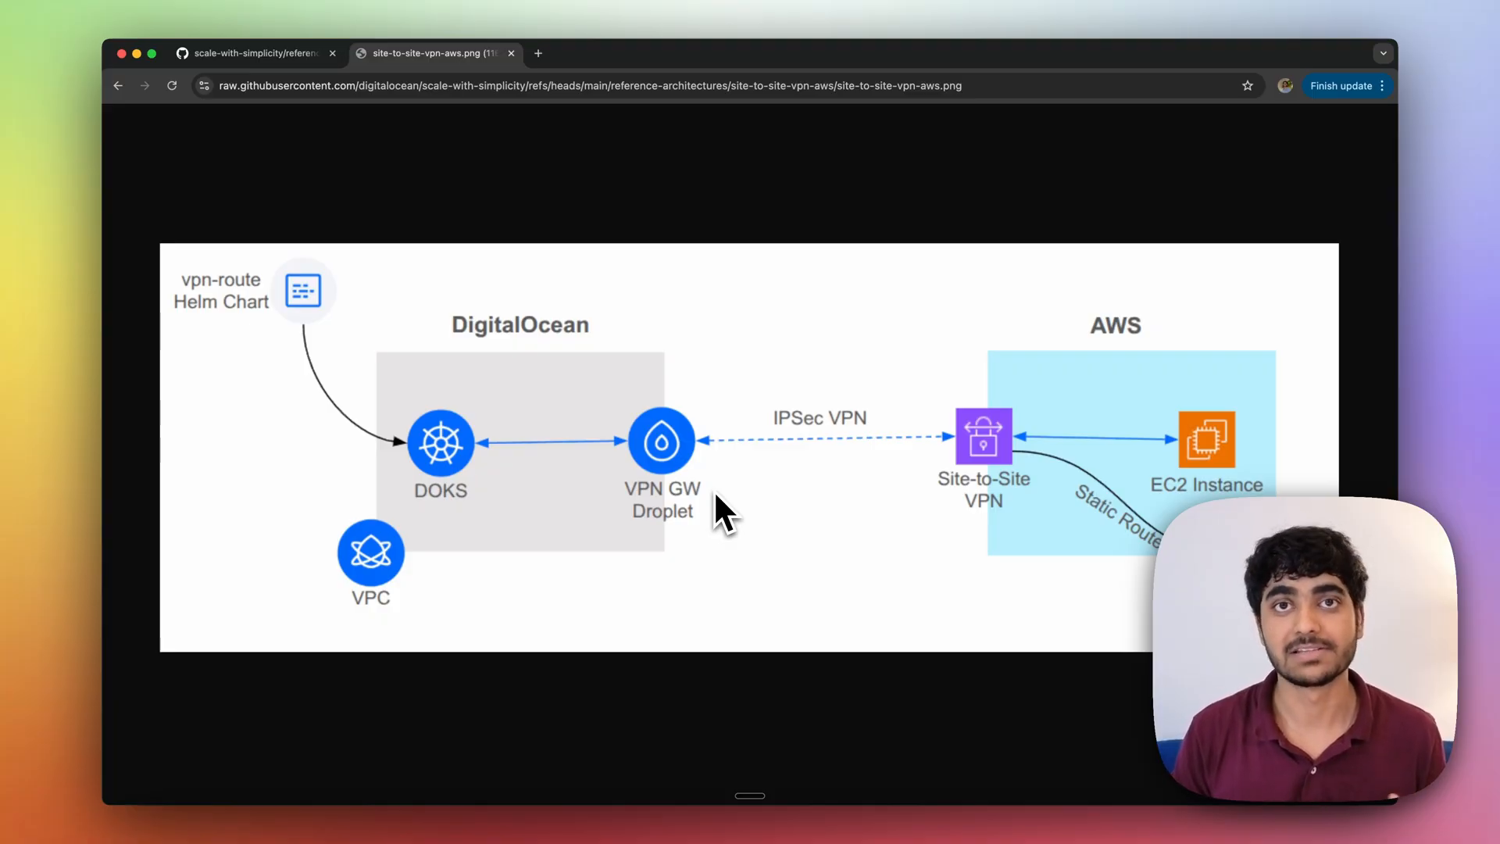
# Switch from the VPN architecture diagram in Chrome to the Cursor DO-Labs workspace.
pyautogui.click(266, 53)
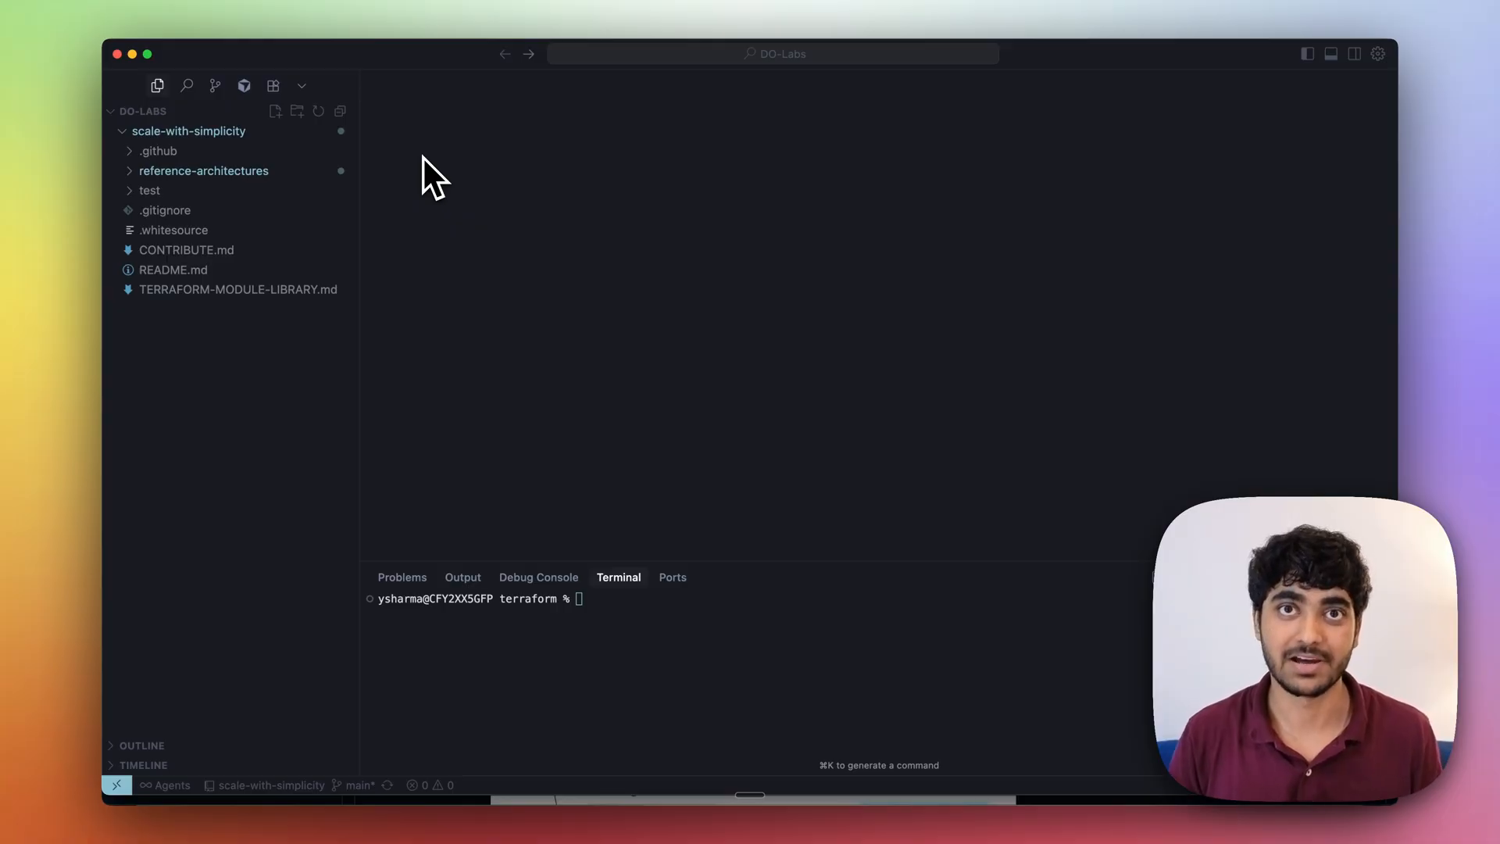
# Navigate to site-to-site-vpn-aws/terraform, view main.tf, then var.tfvars and select the vpn_psk variable.
pyautogui.click(203, 170)
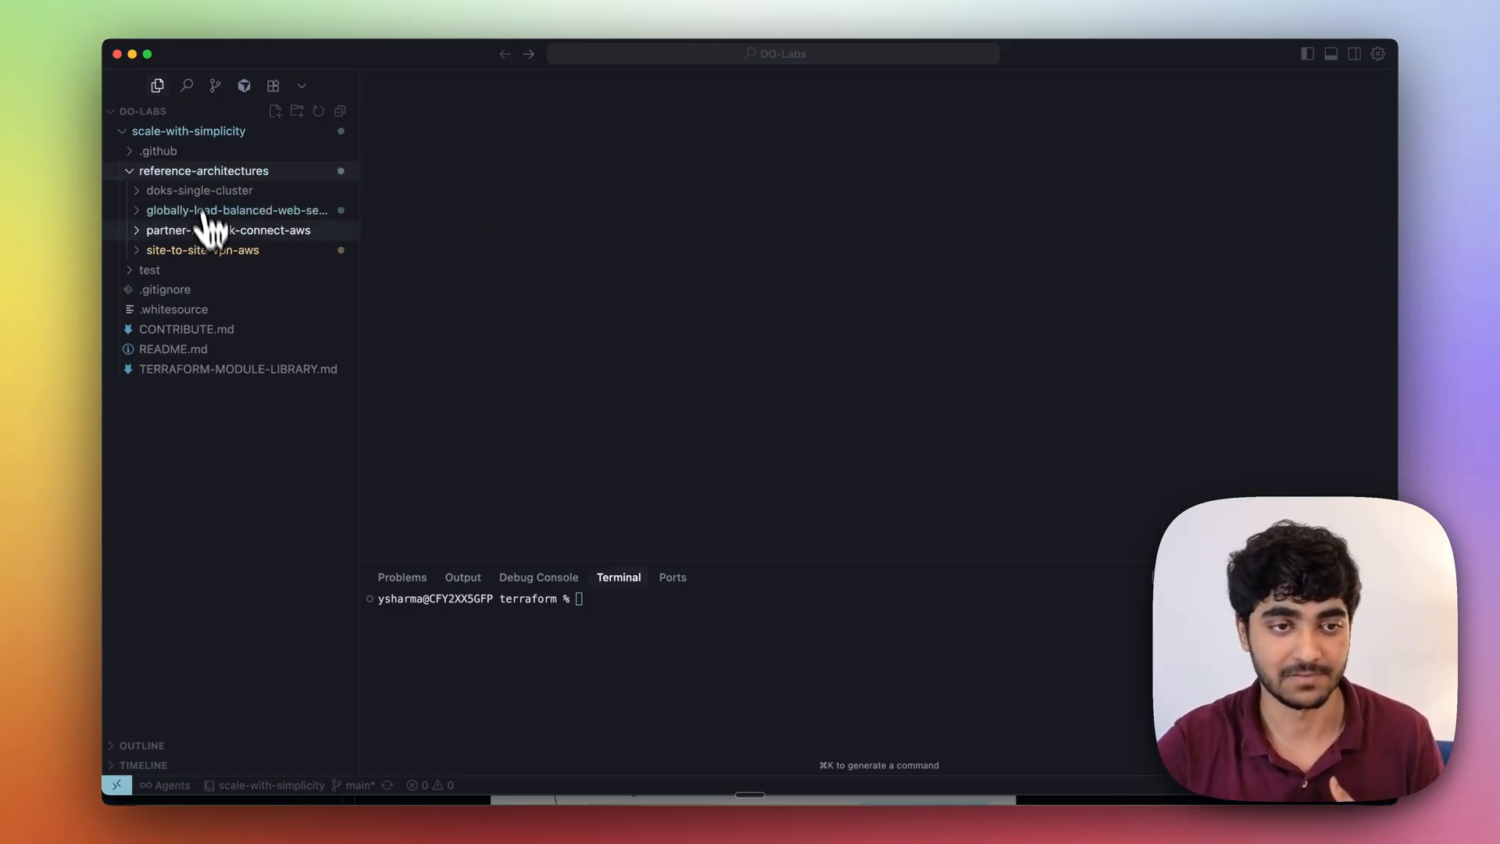
pyautogui.click(202, 250)
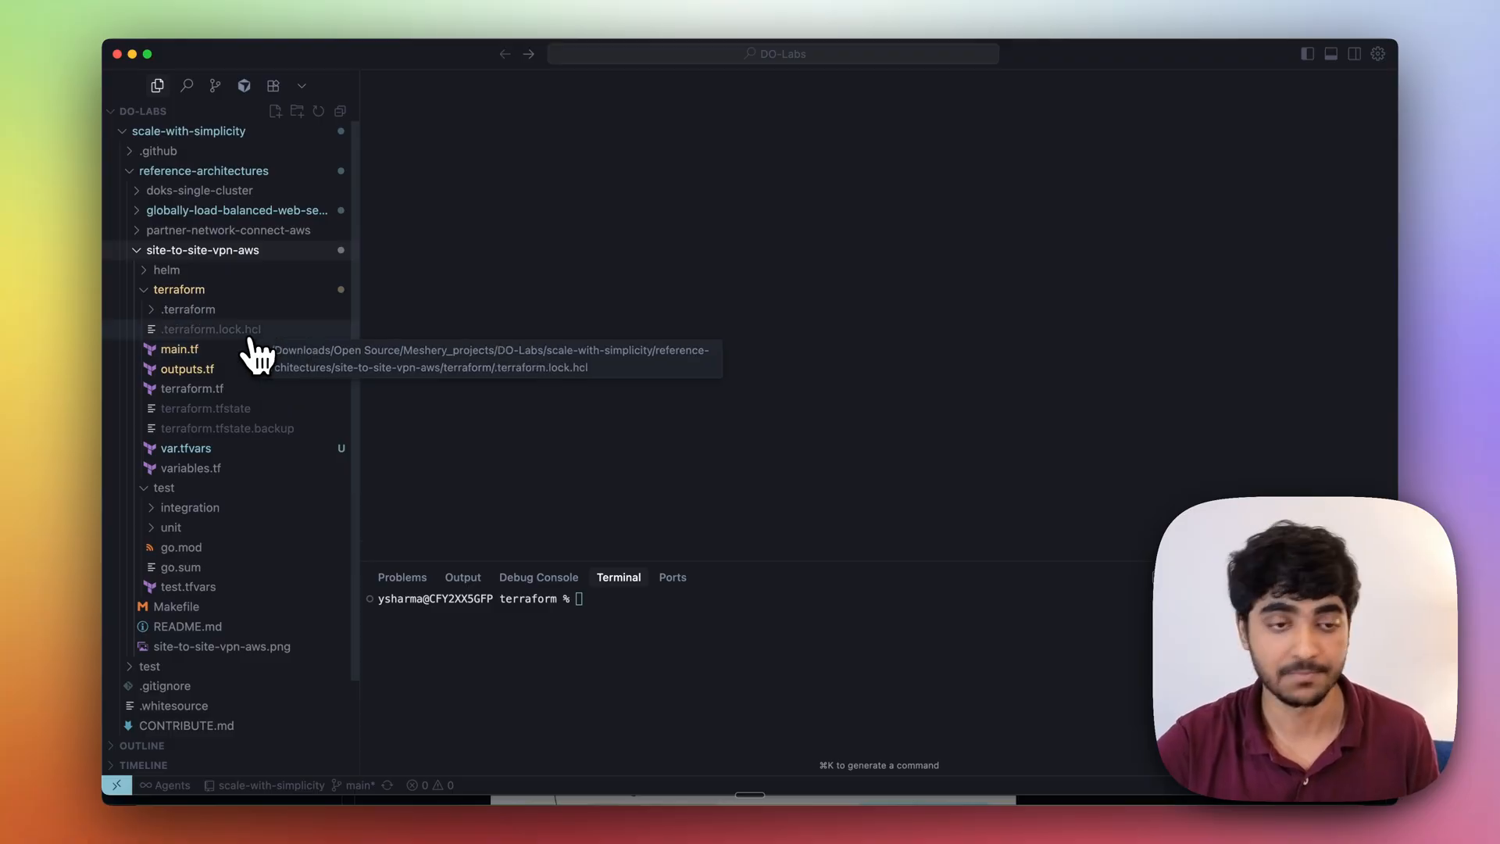
pyautogui.click(178, 350)
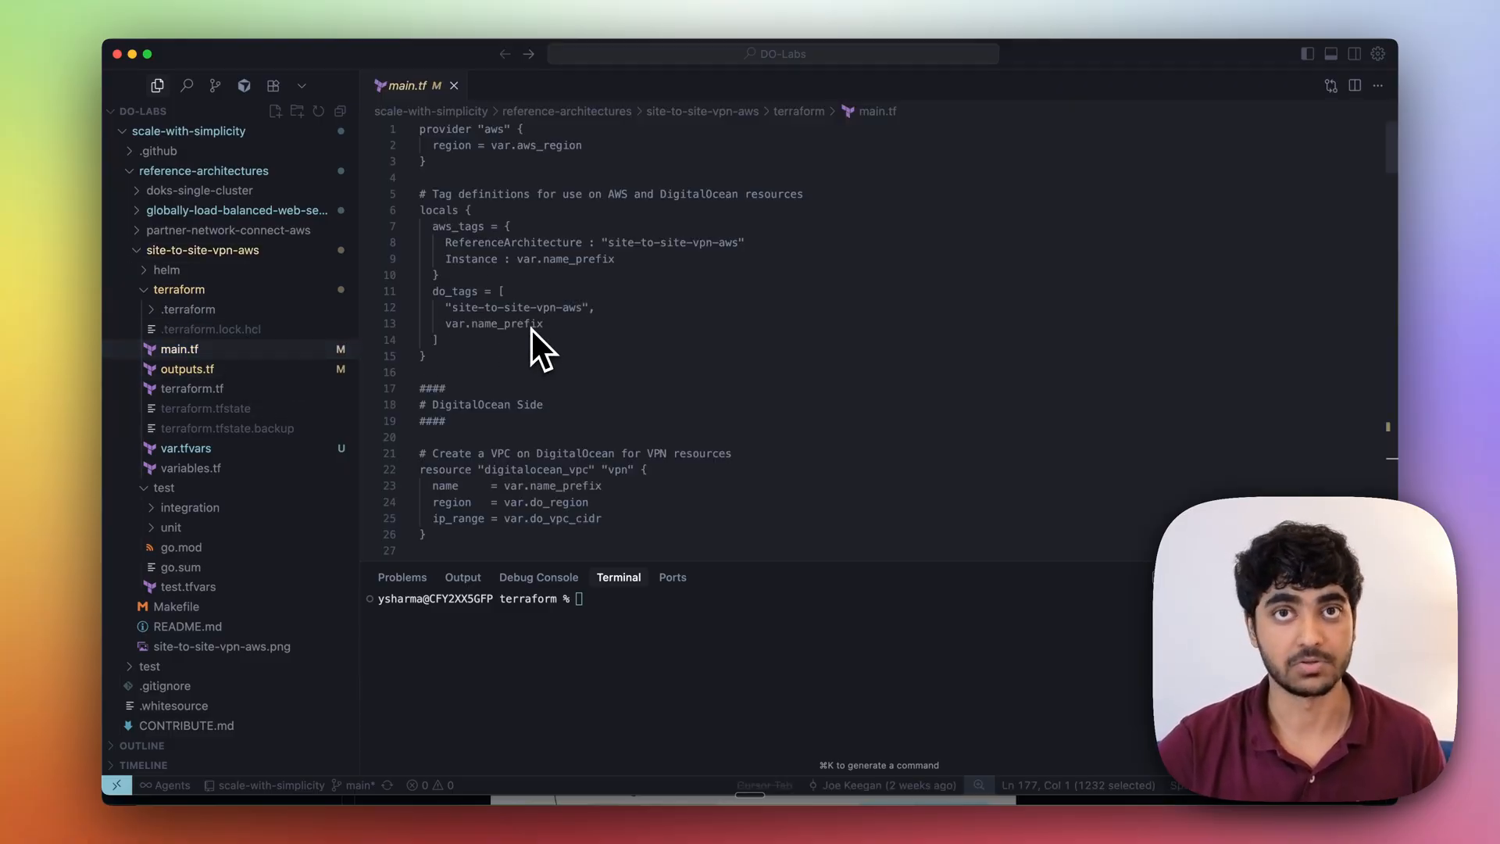
pyautogui.click(186, 447)
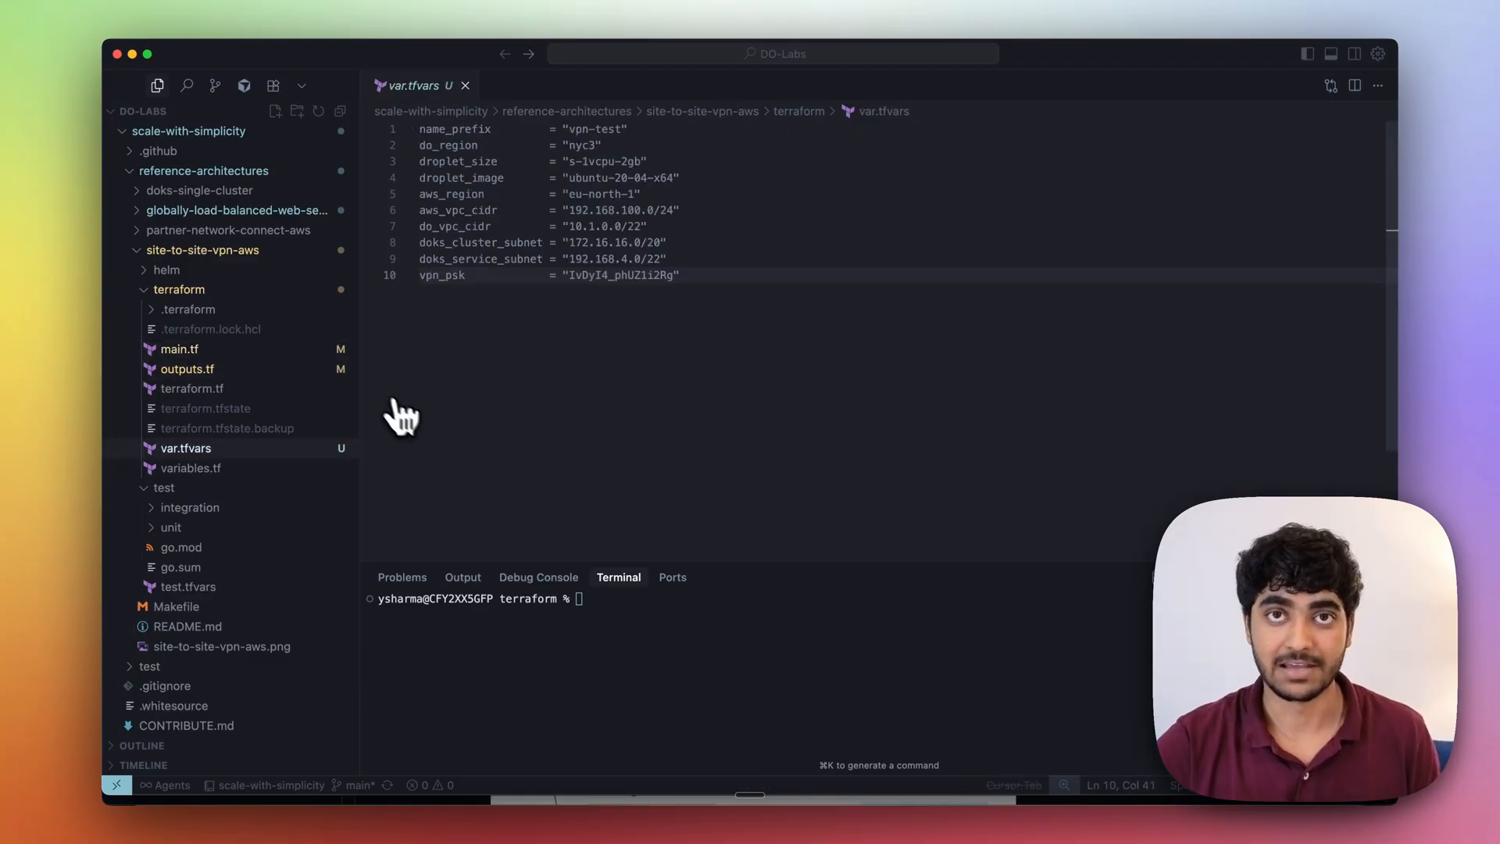
pyautogui.moveTo(419, 427)
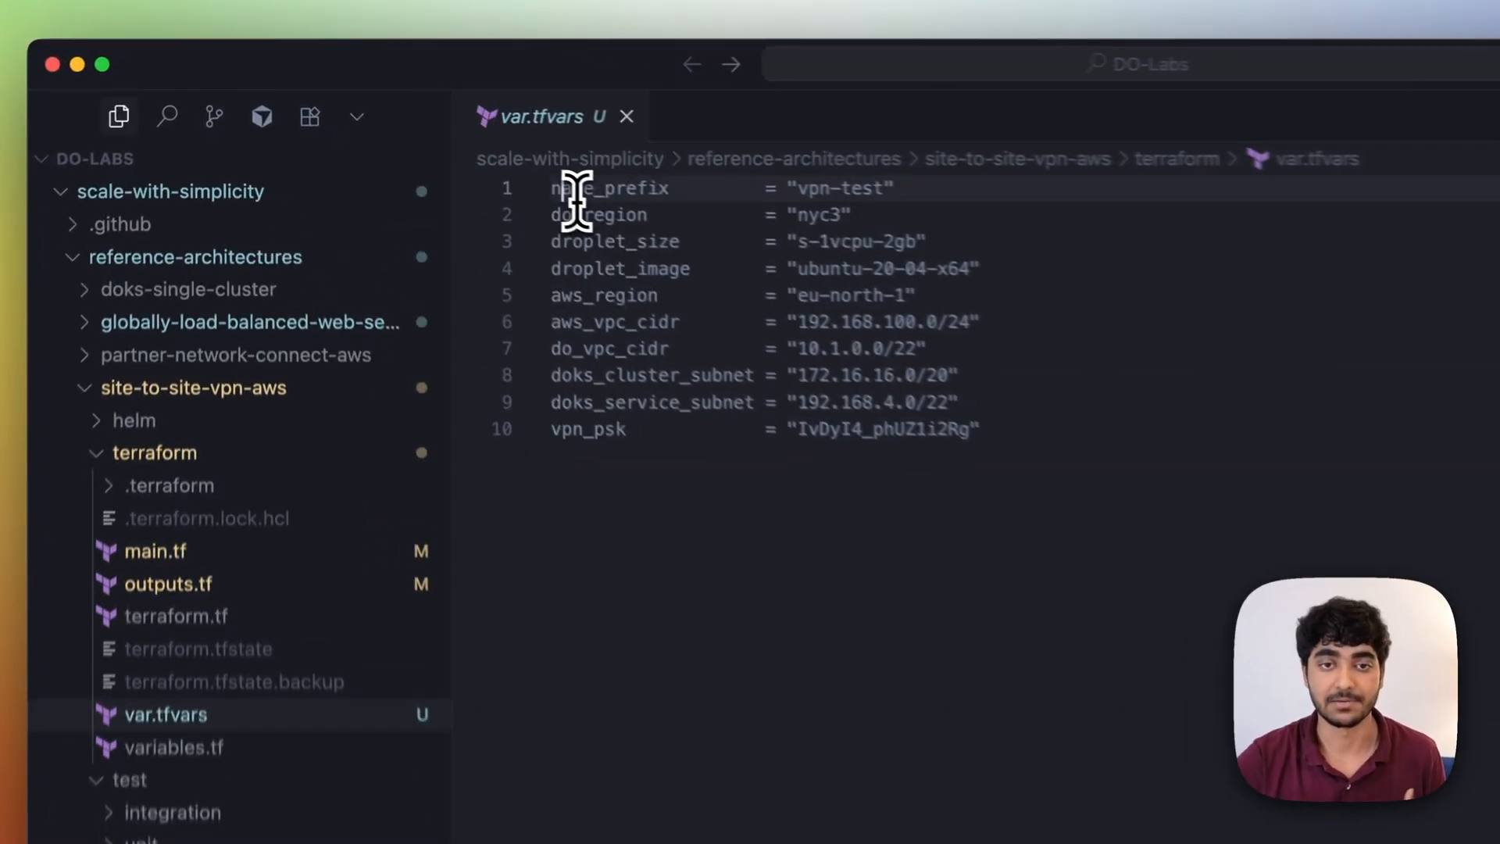
pyautogui.doubleClick(625, 194)
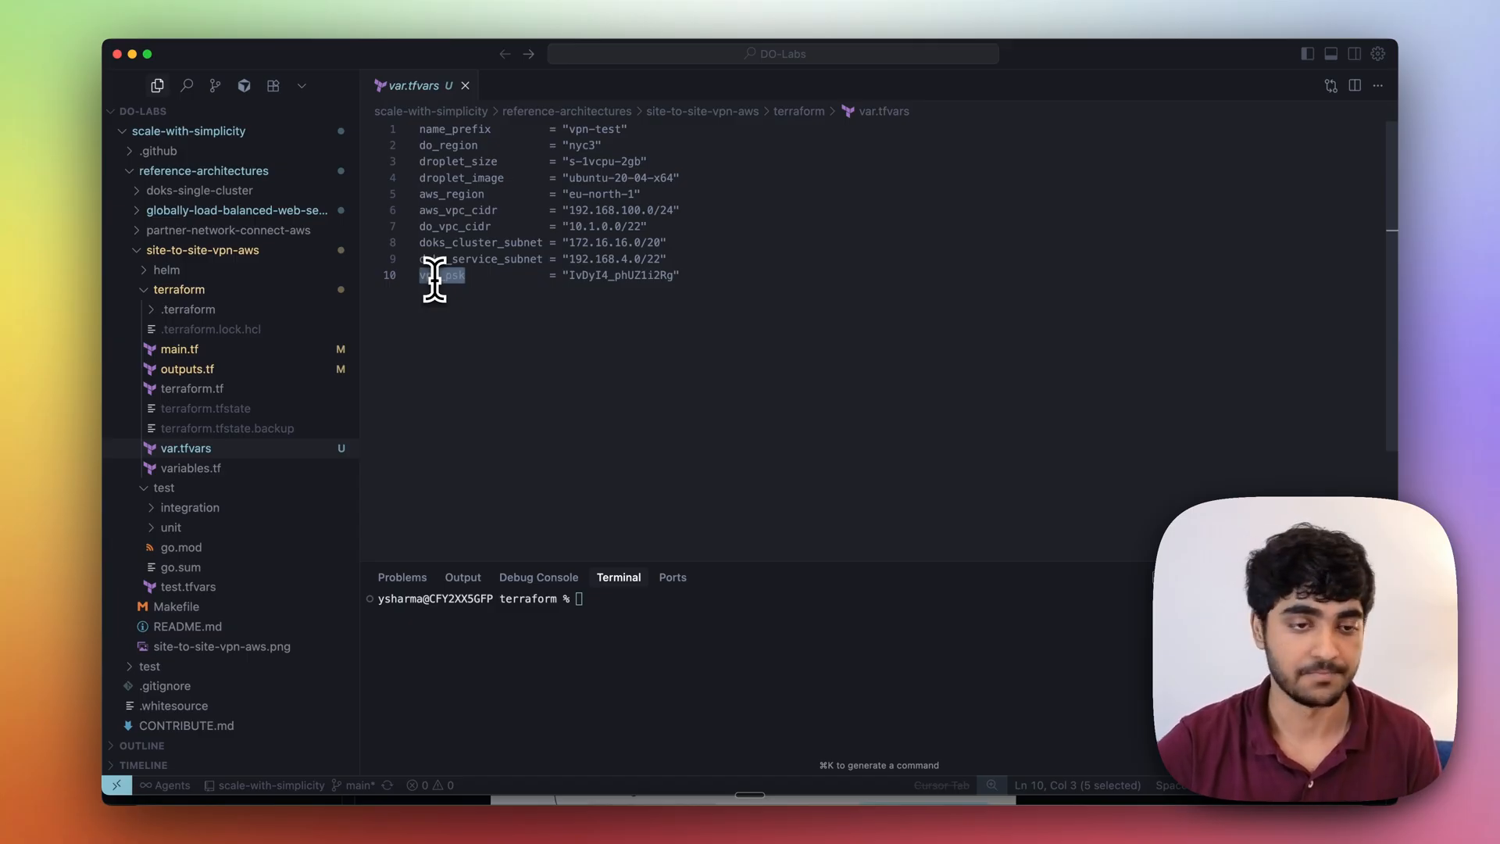
# Read through main.tf's DigitalOcean VPC, reserved IP and do_vpn_droplet module blocks.
pyautogui.click(178, 349)
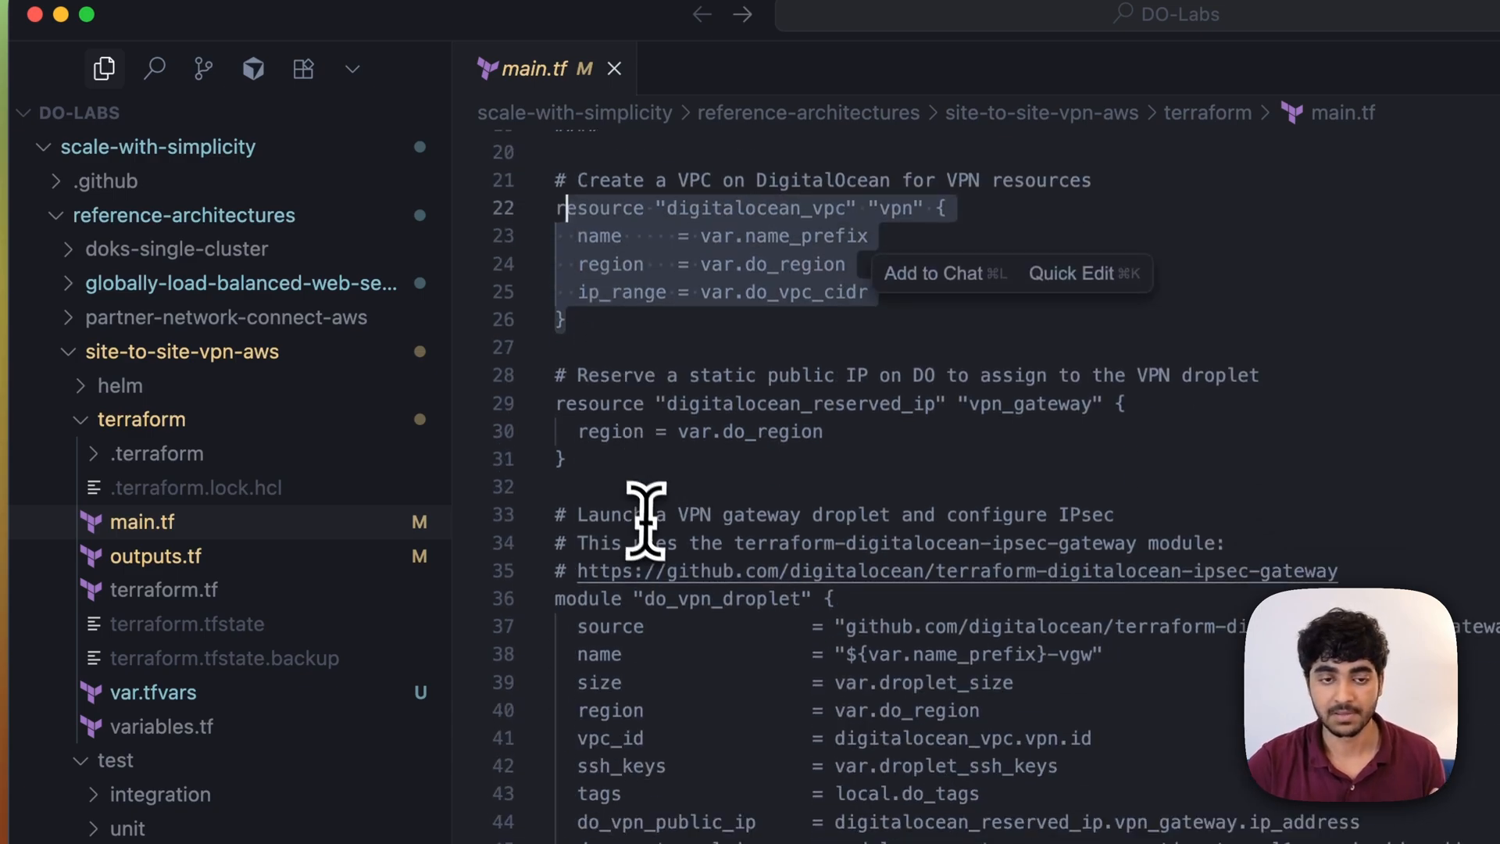
pyautogui.scroll(-3)
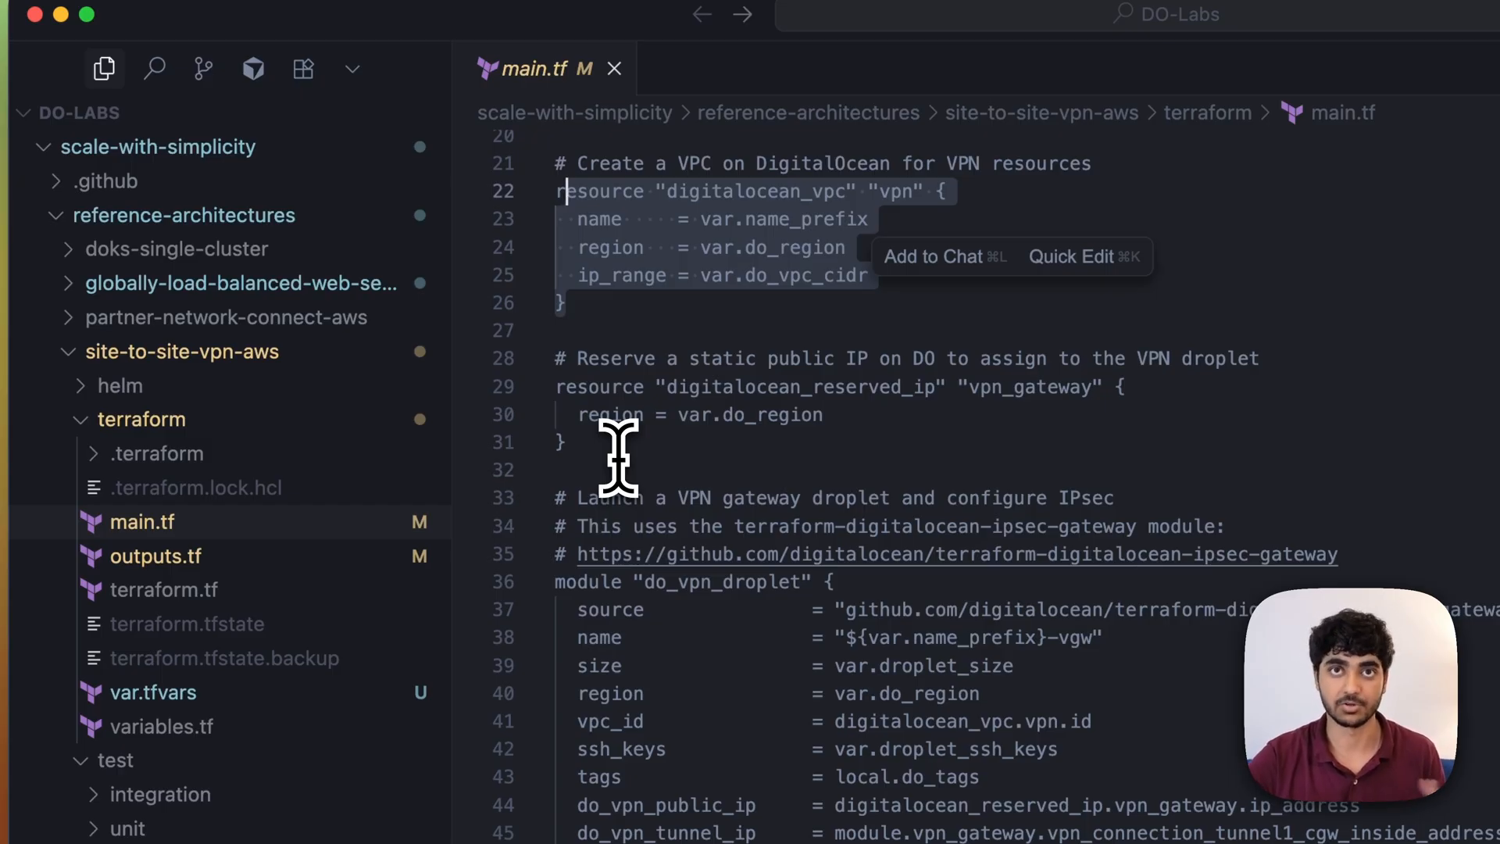
pyautogui.scroll(-3)
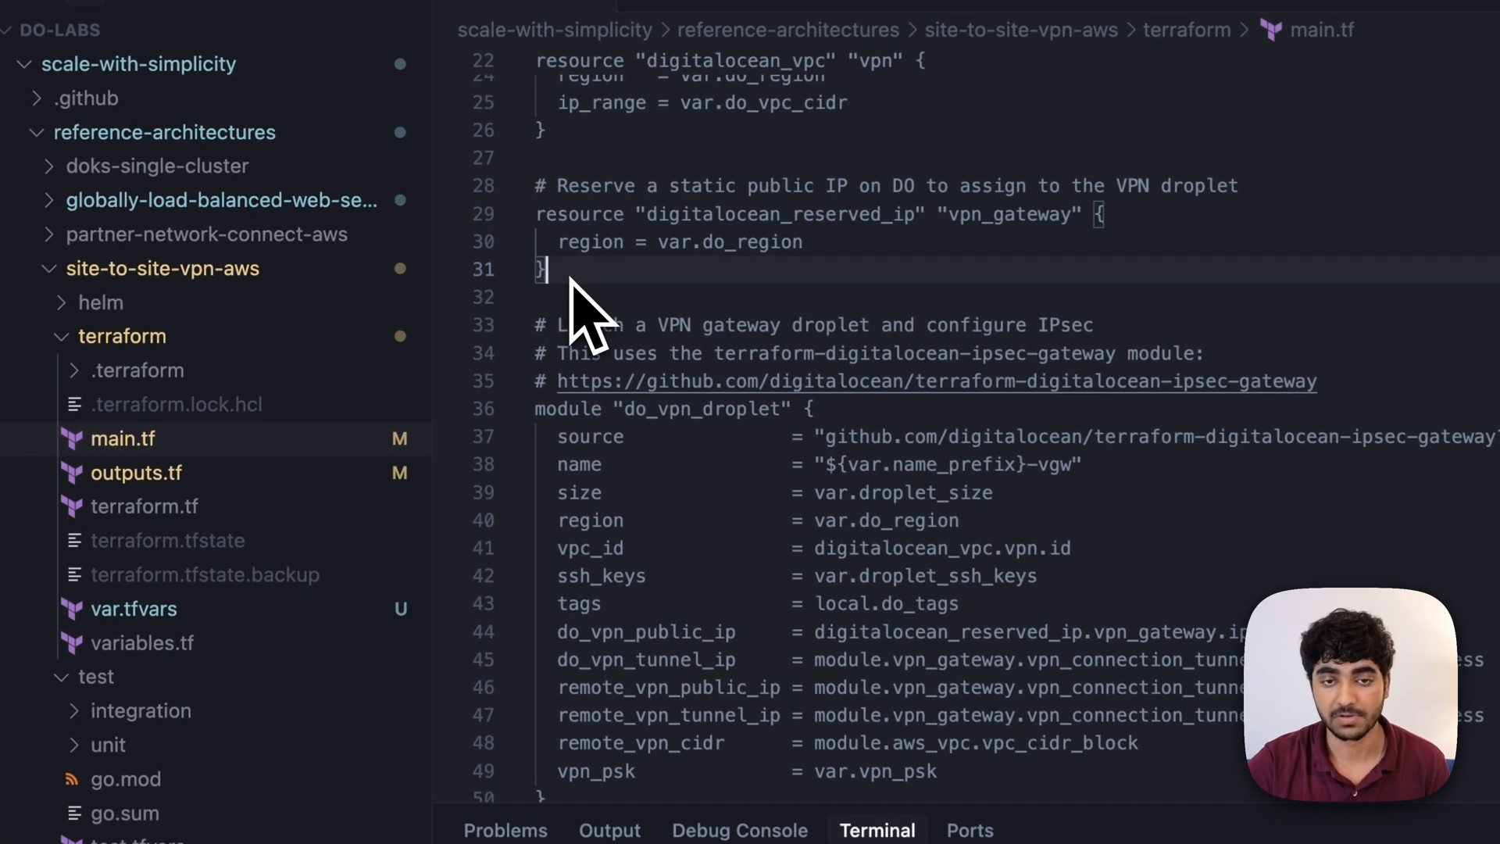
pyautogui.scroll(-3)
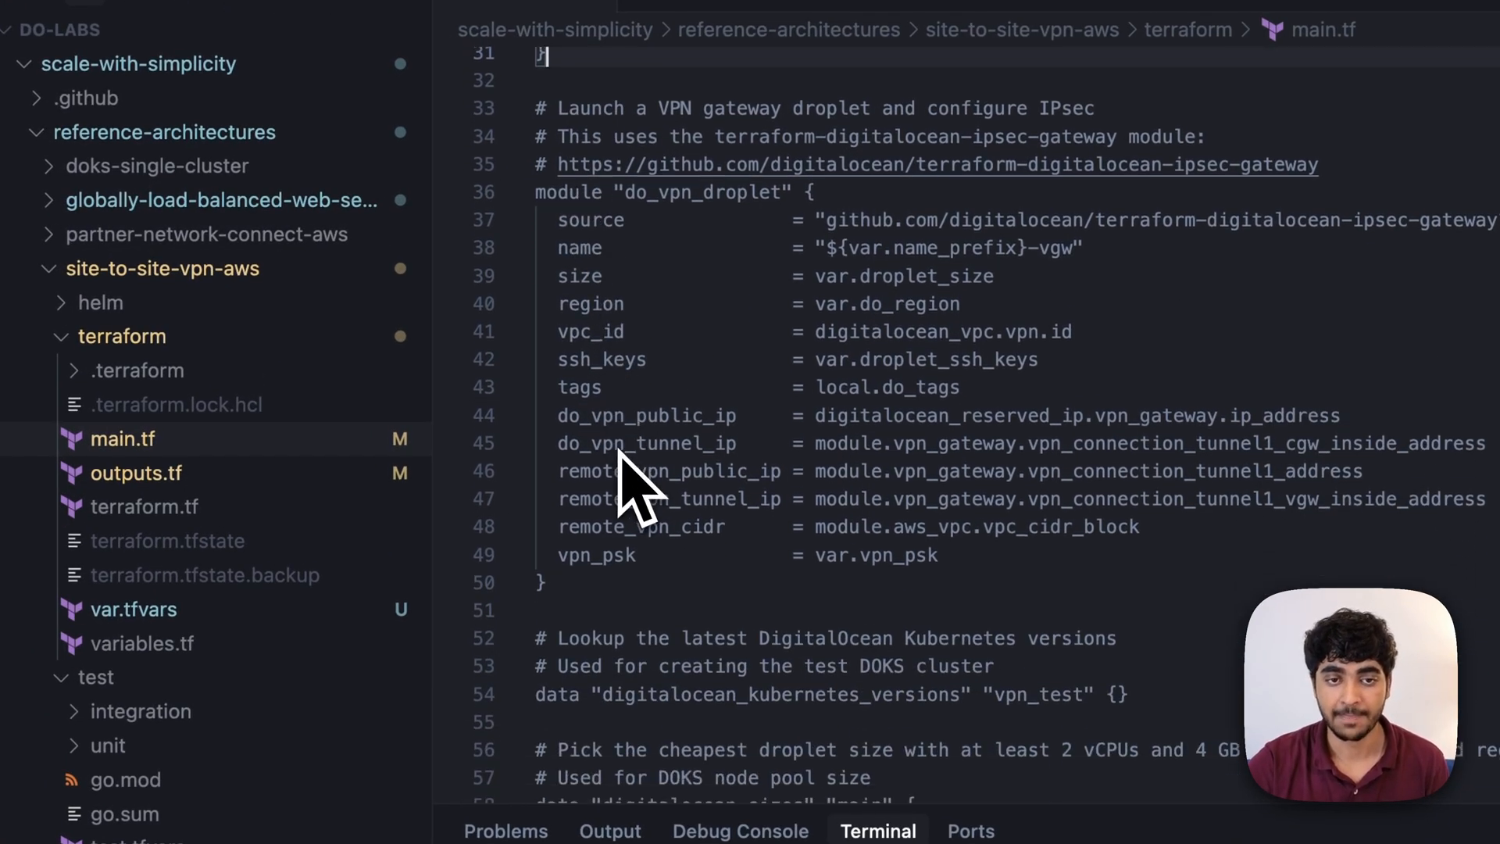
pyautogui.scroll(-3)
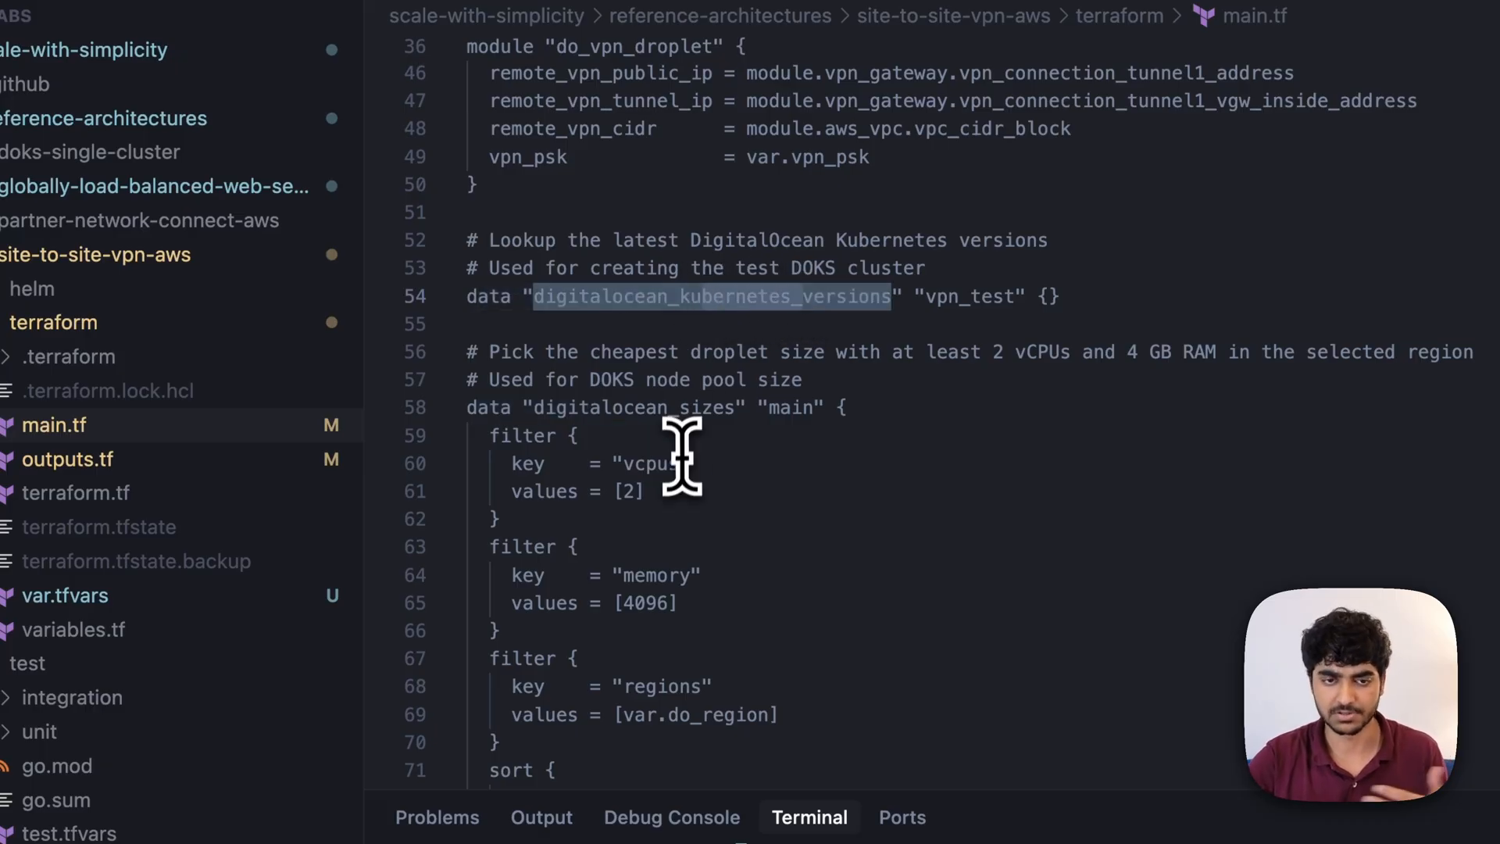
pyautogui.scroll(-3)
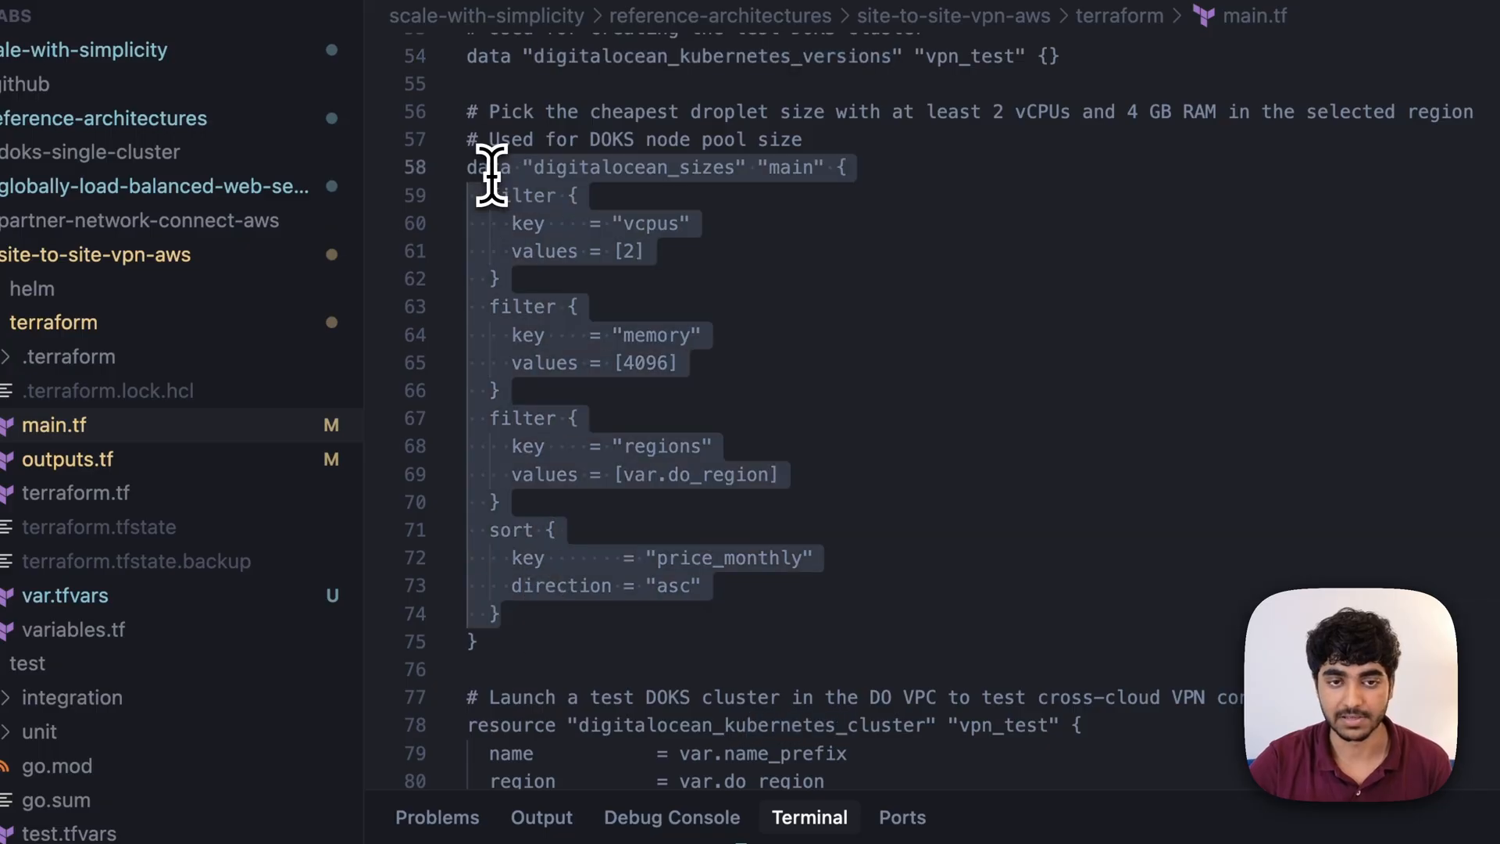
pyautogui.scroll(-3)
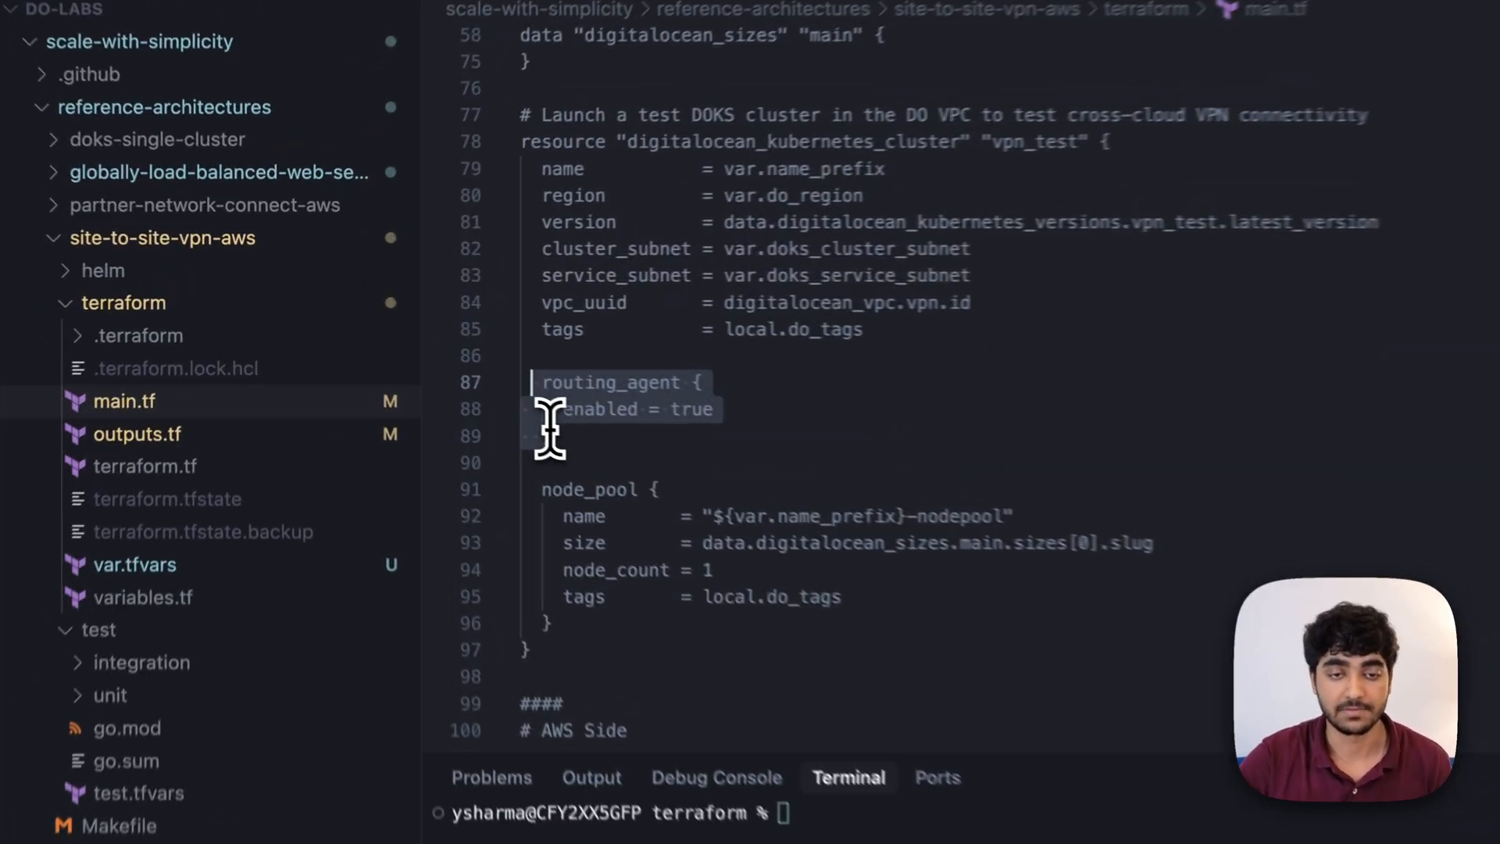
pyautogui.scroll(-3)
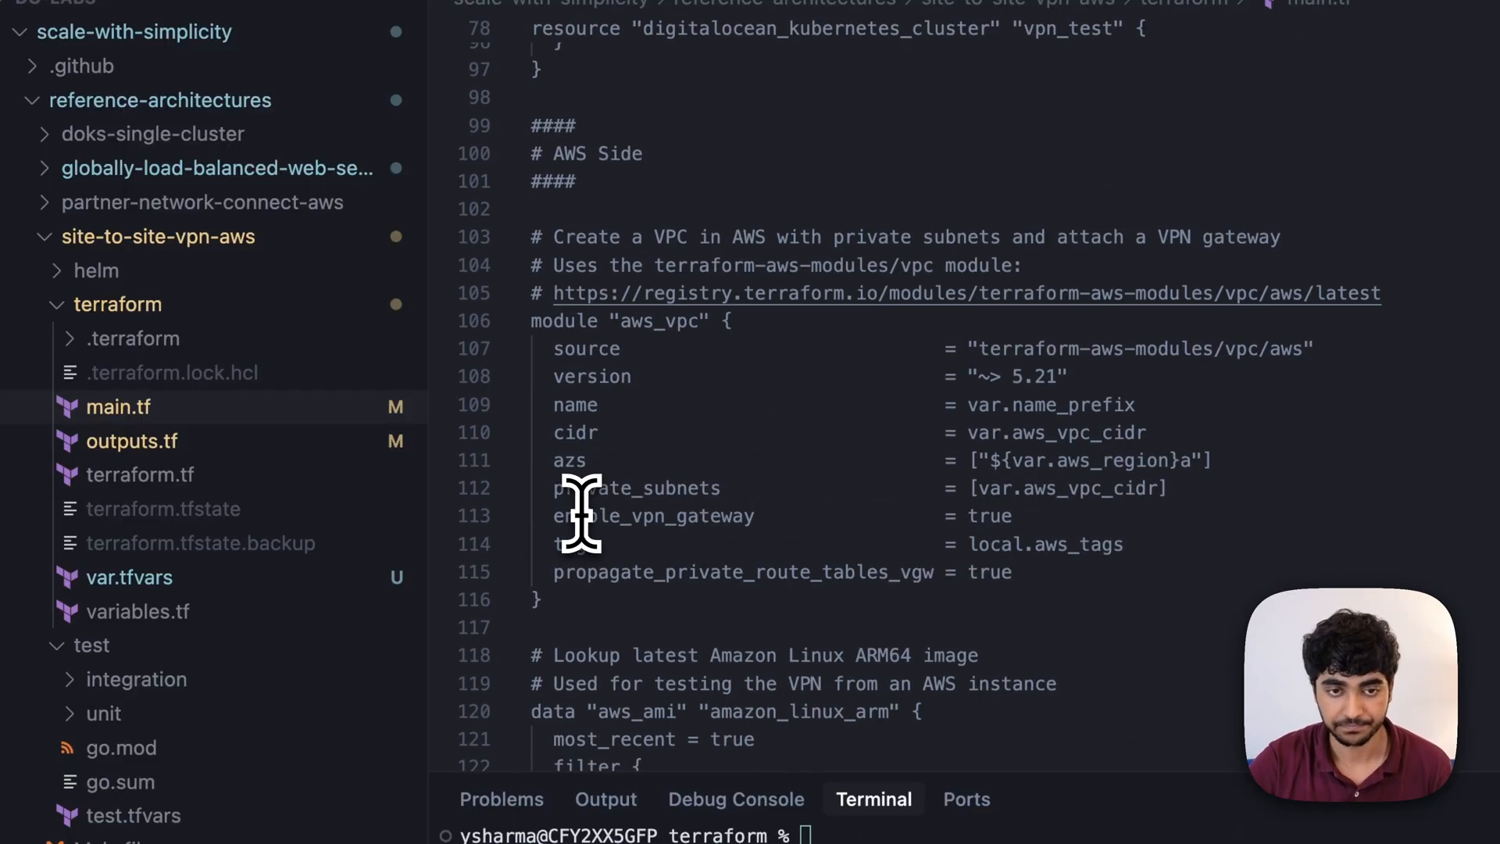
pyautogui.moveTo(594, 394)
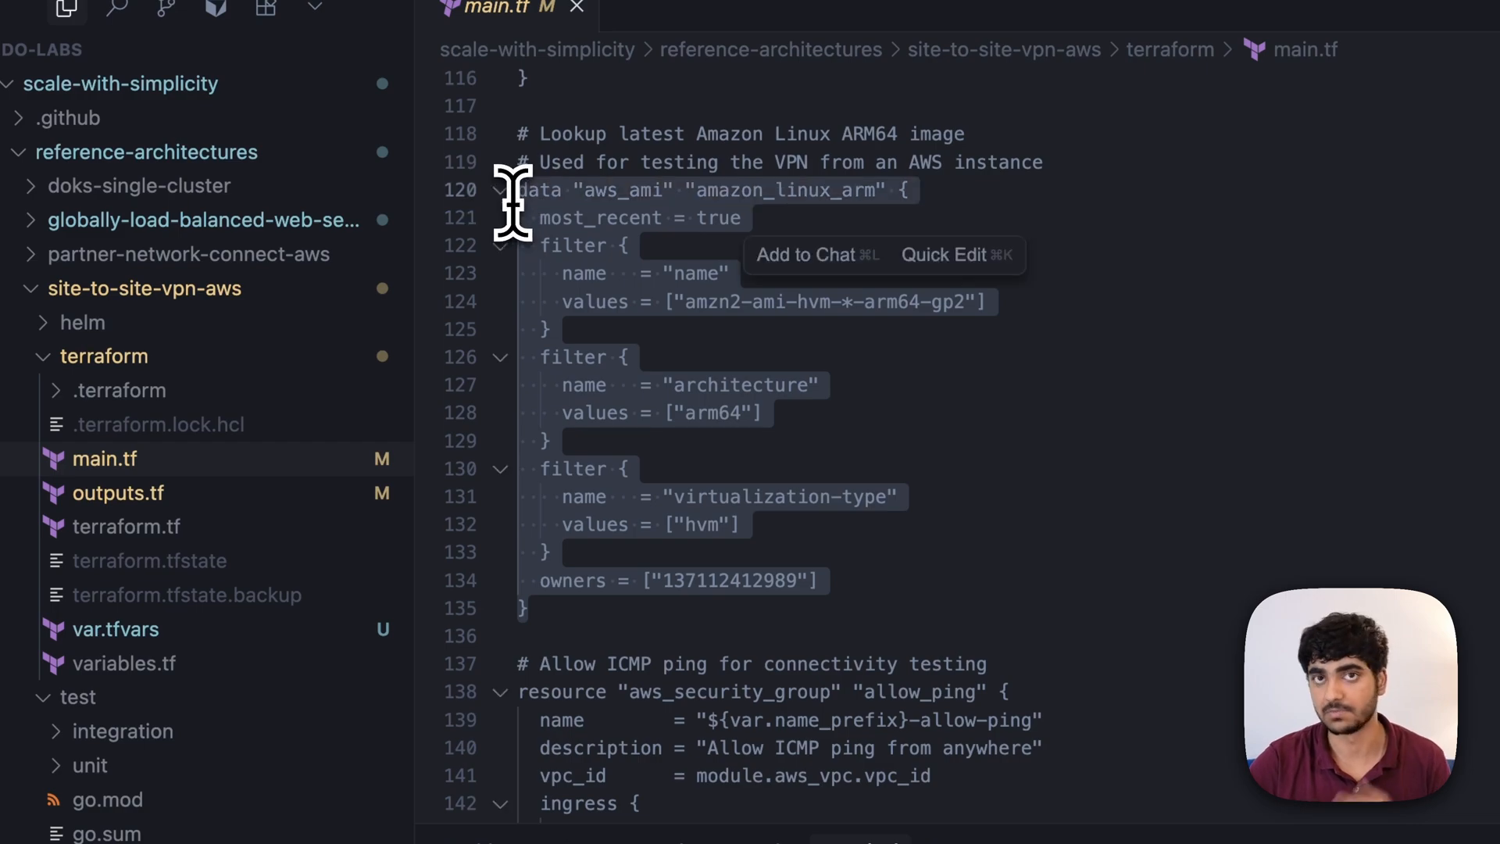
pyautogui.scroll(-3)
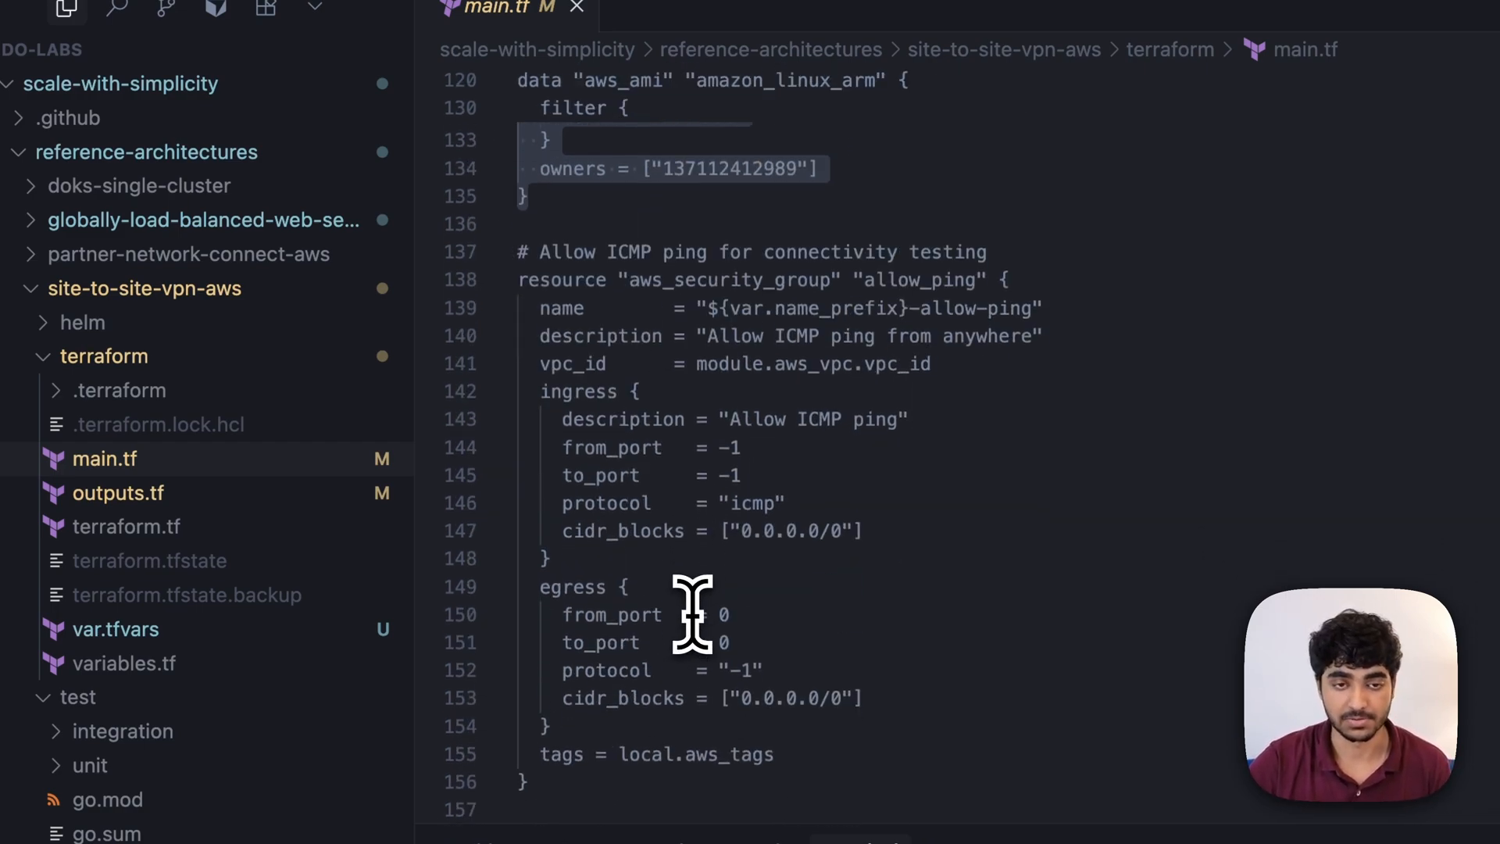
pyautogui.doubleClick(643, 139)
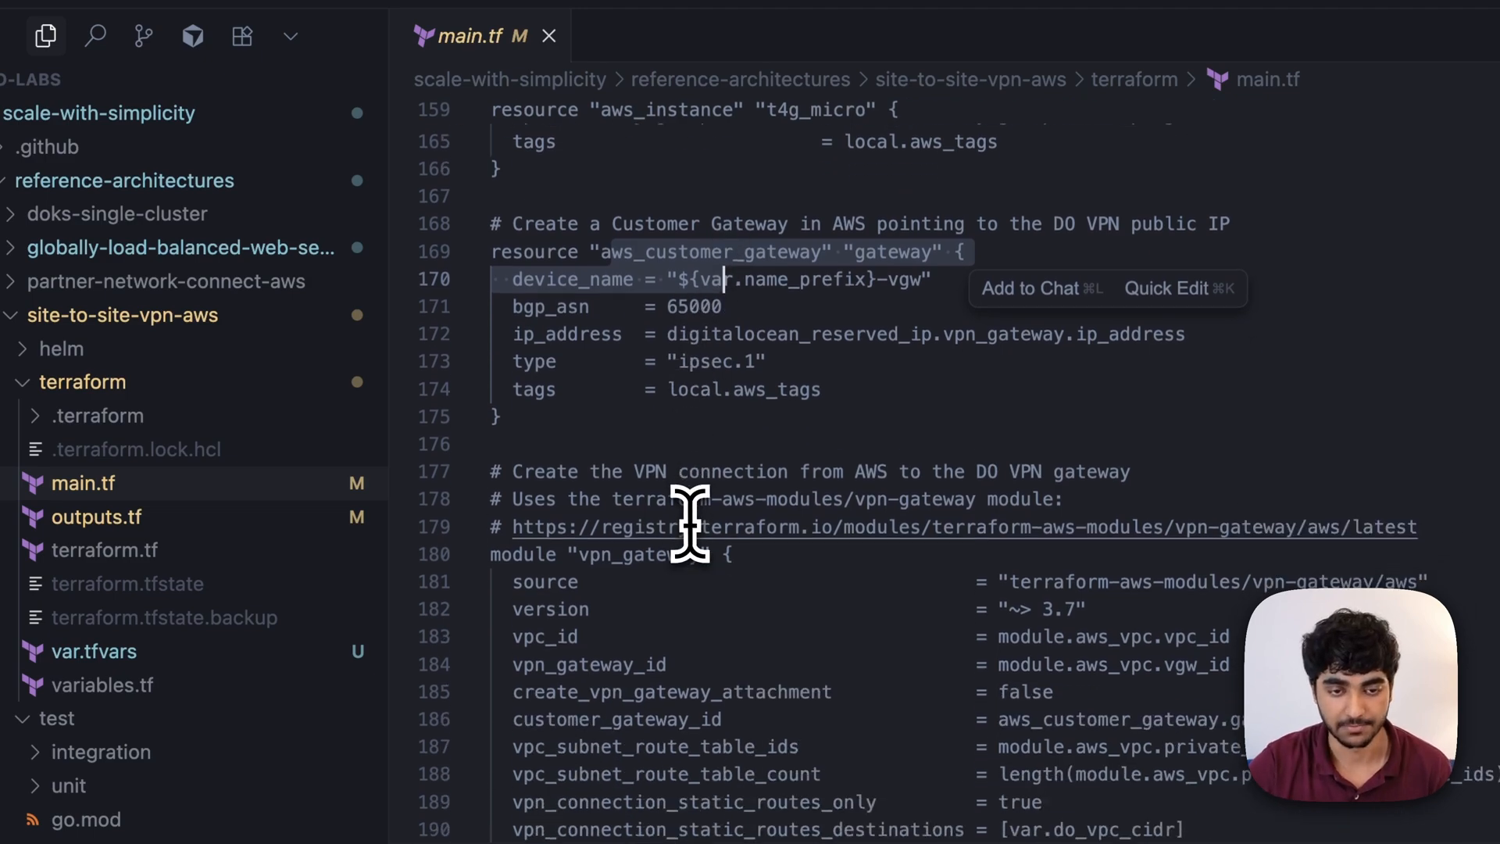
pyautogui.scroll(-3)
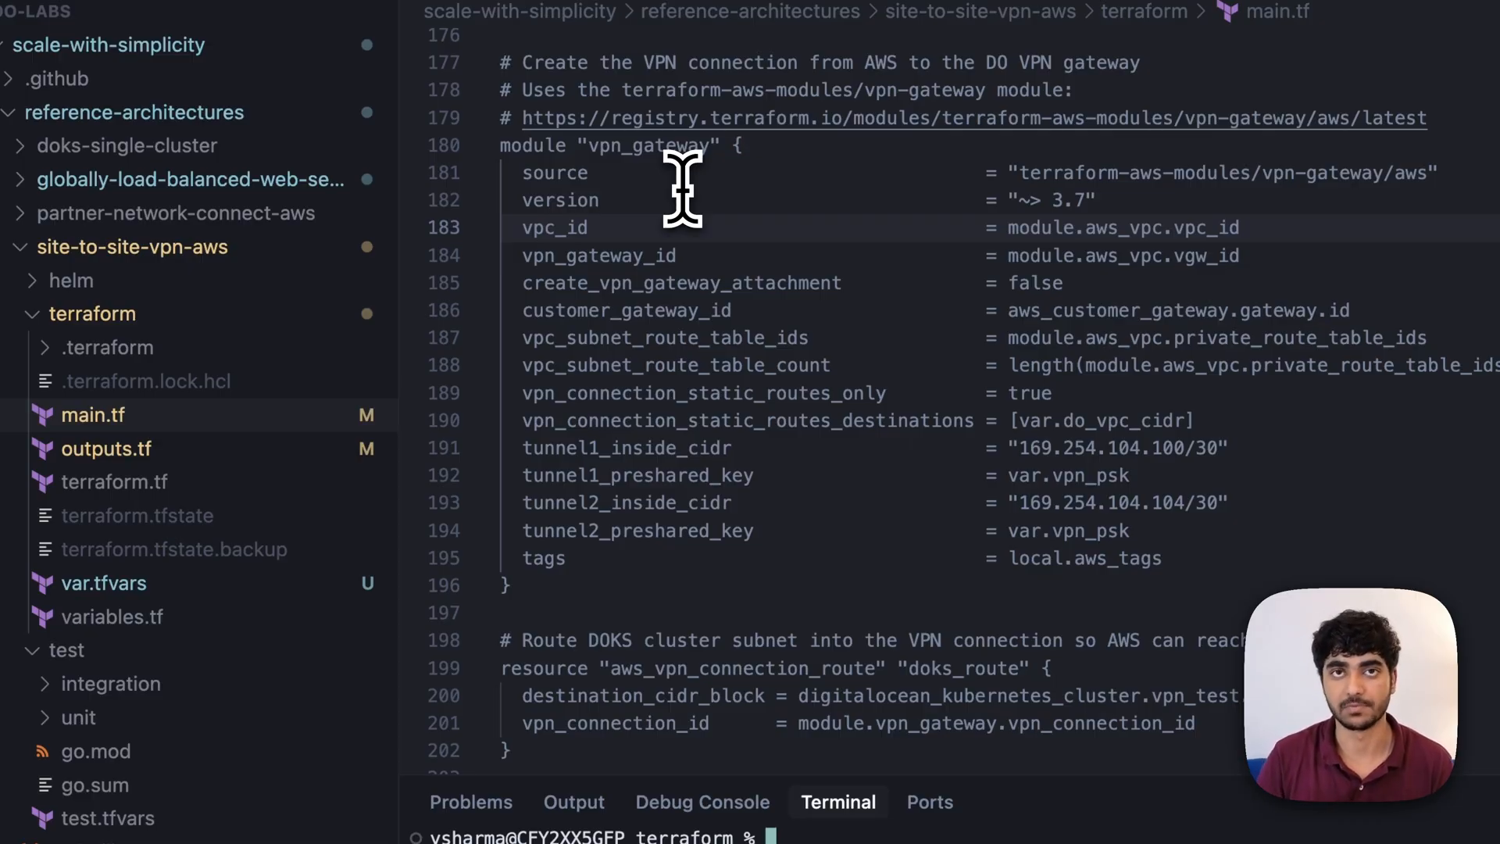
pyautogui.scroll(-3)
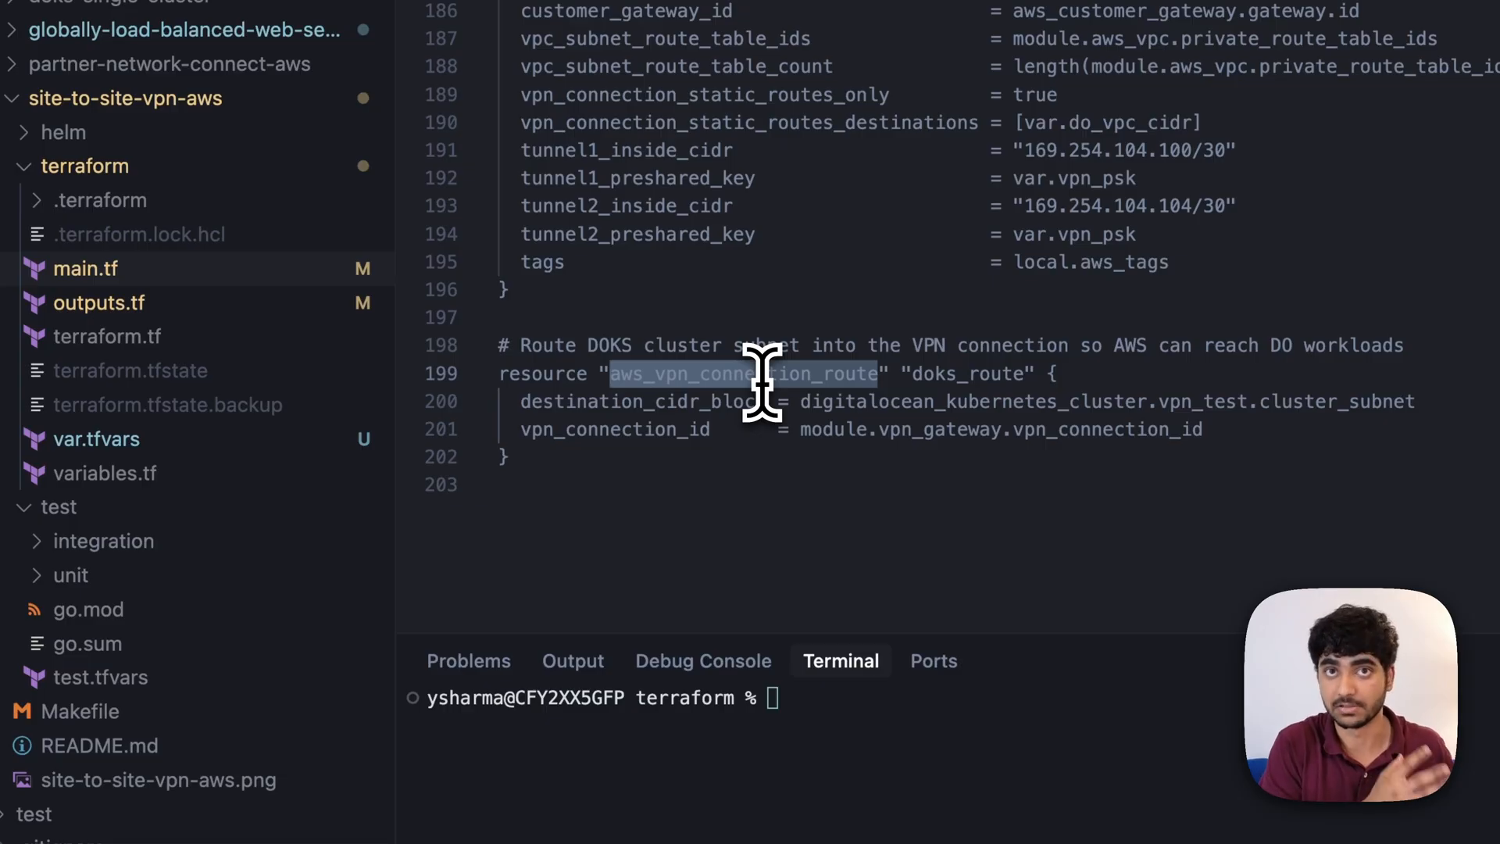
pyautogui.moveTo(644, 475)
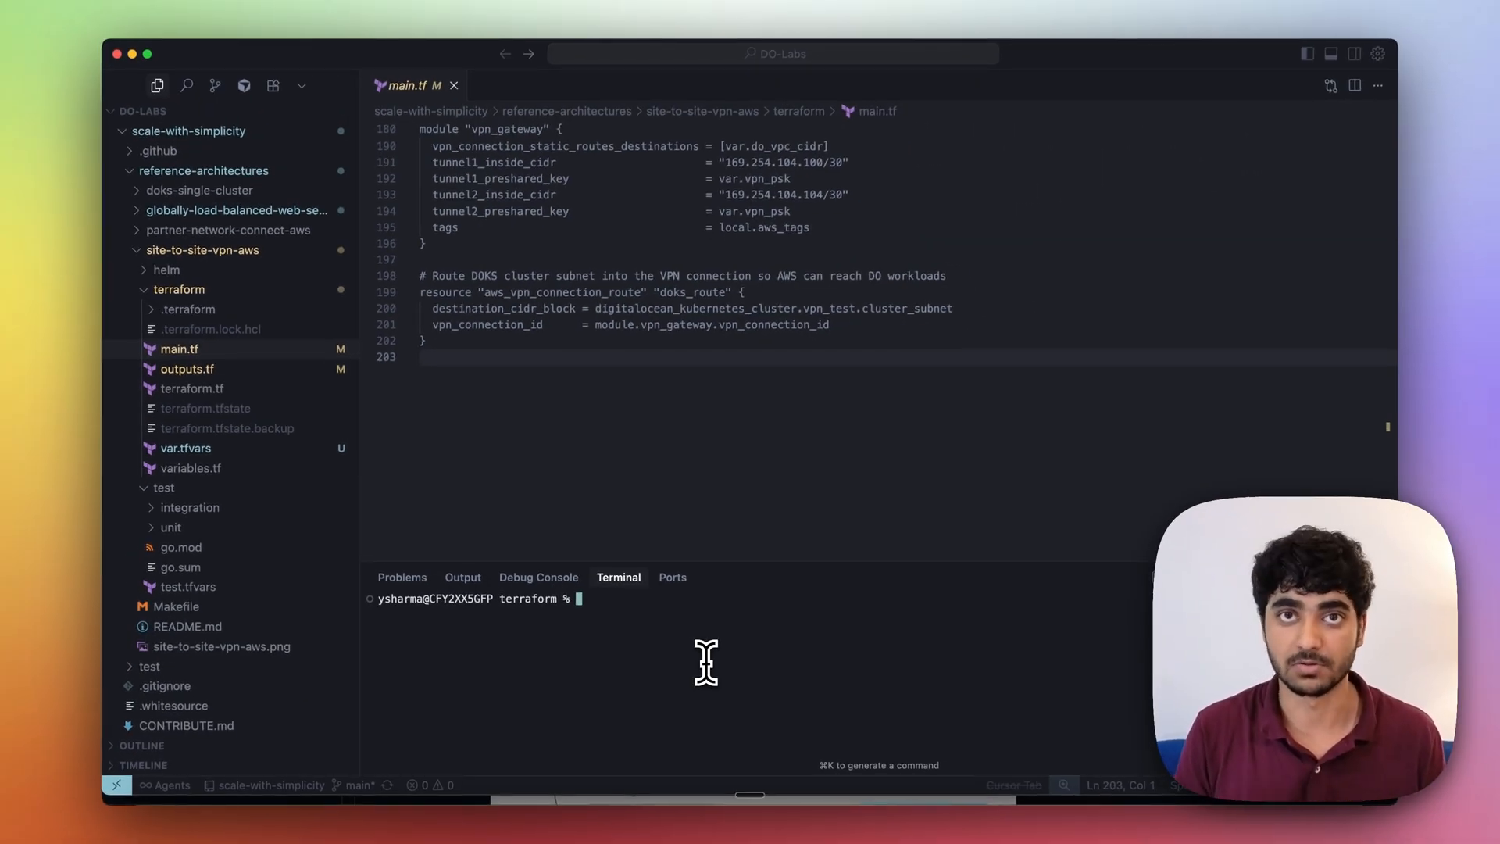
pyautogui.moveTo(688, 731)
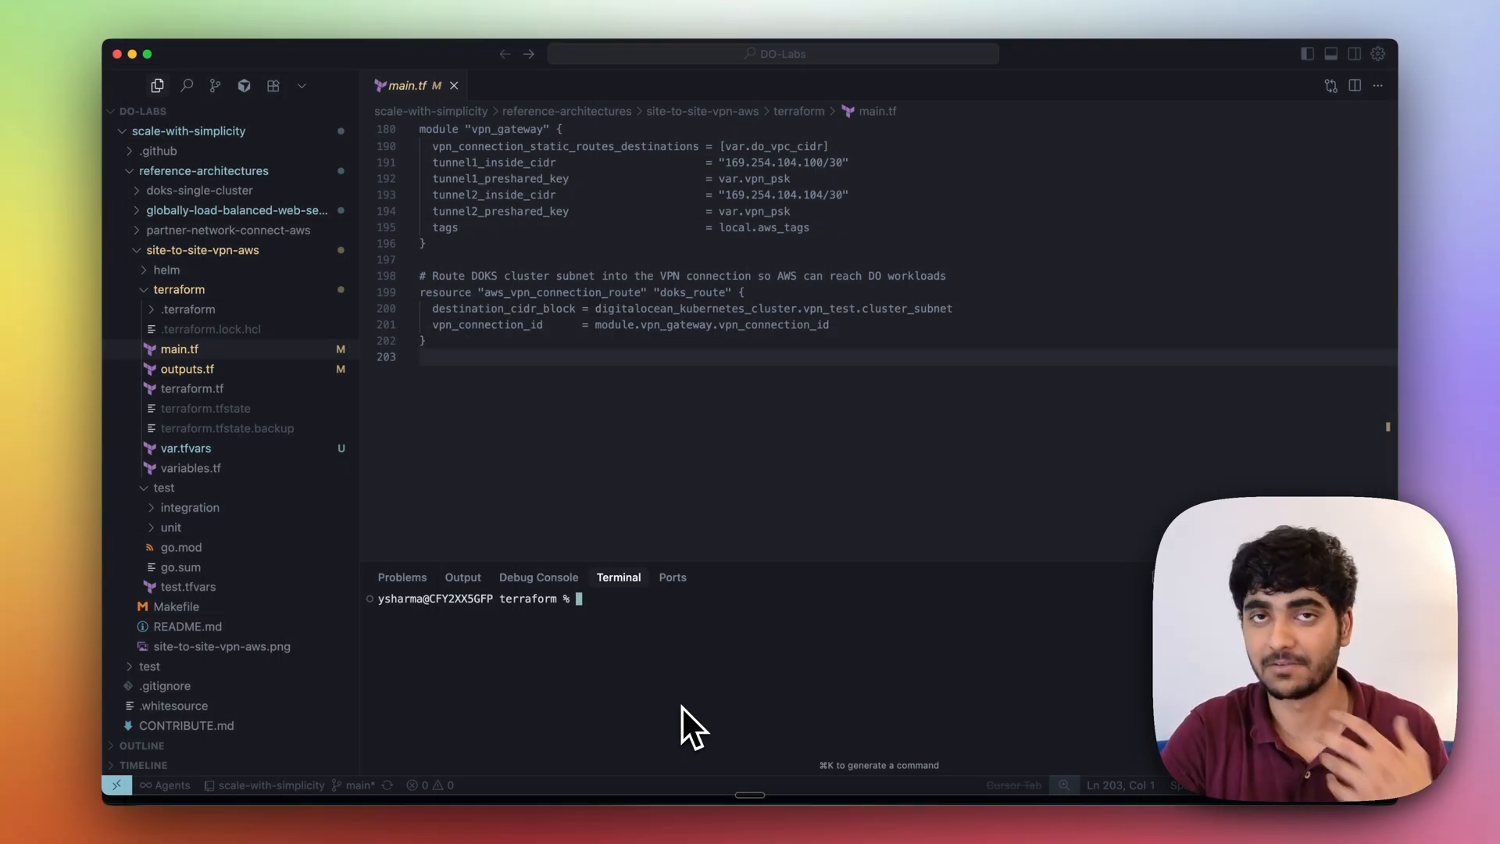
# Run terraform apply in the integrated terminal to begin provisioning the VPN infrastructure.
pyautogui.write('terraform')
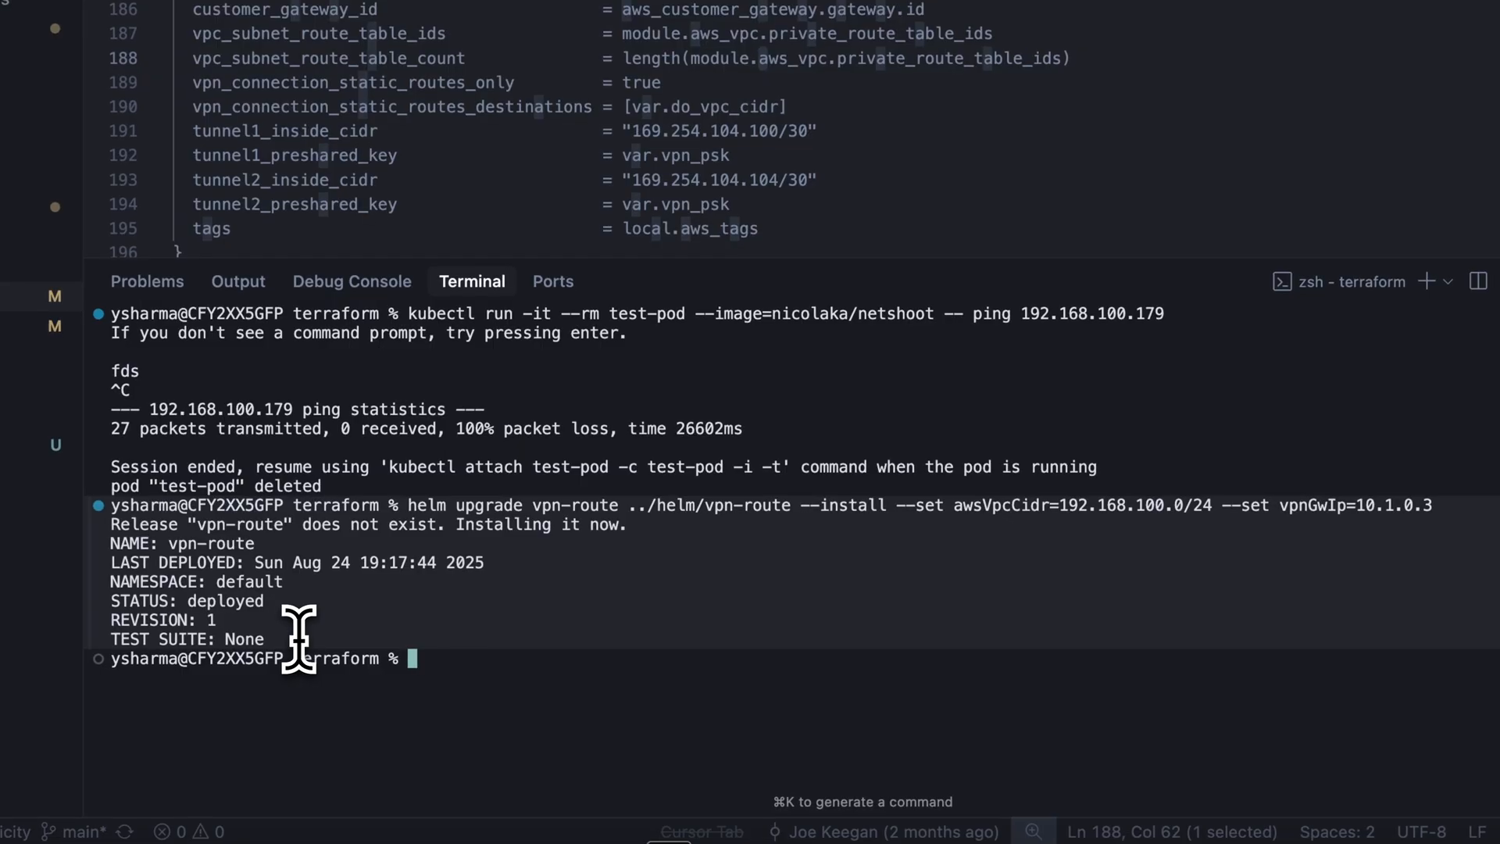
pyautogui.moveTo(388, 522)
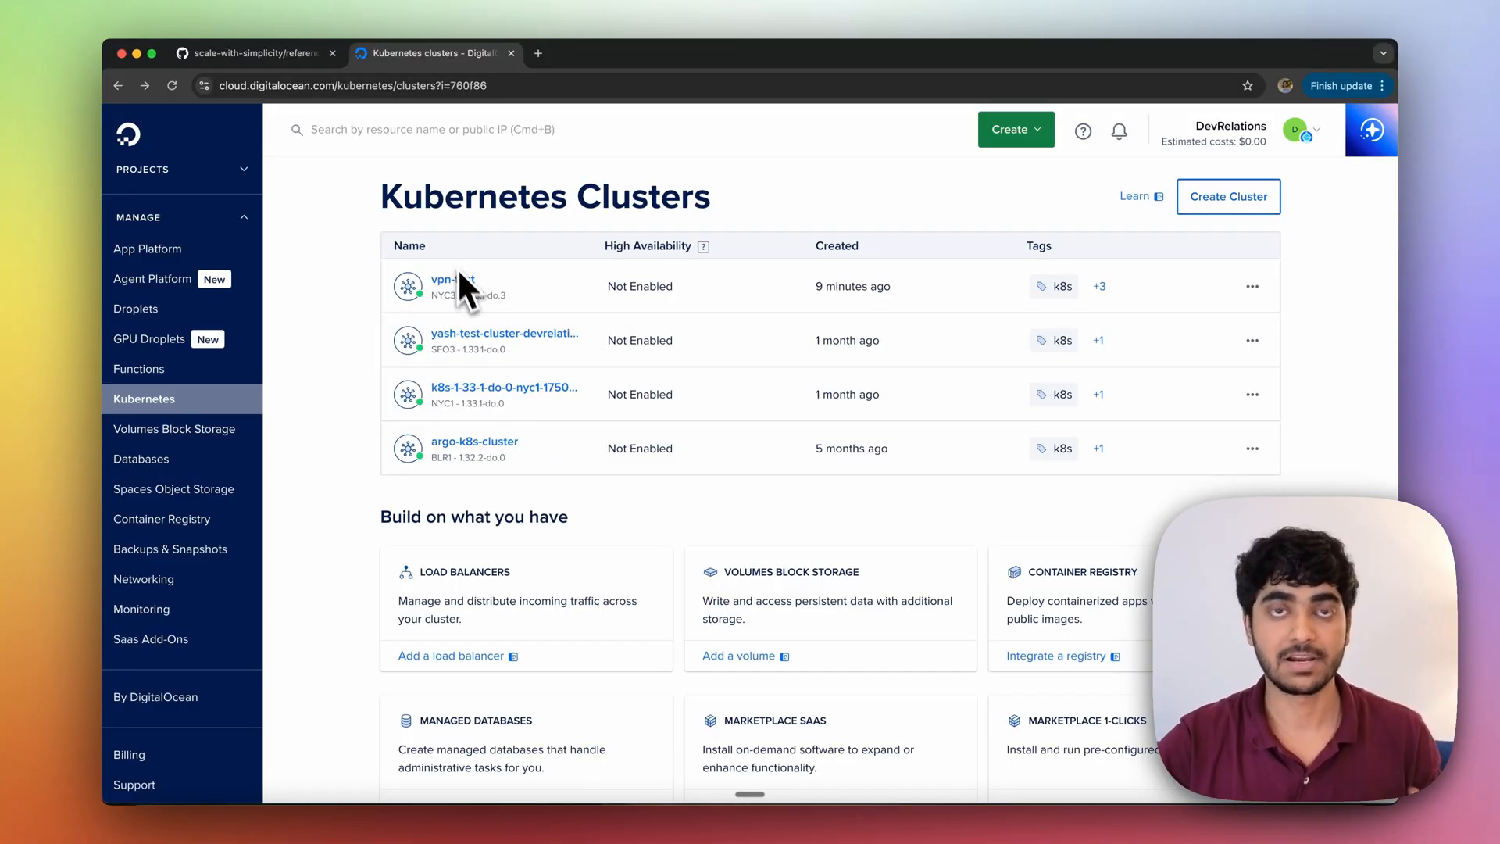
pyautogui.moveTo(460, 305)
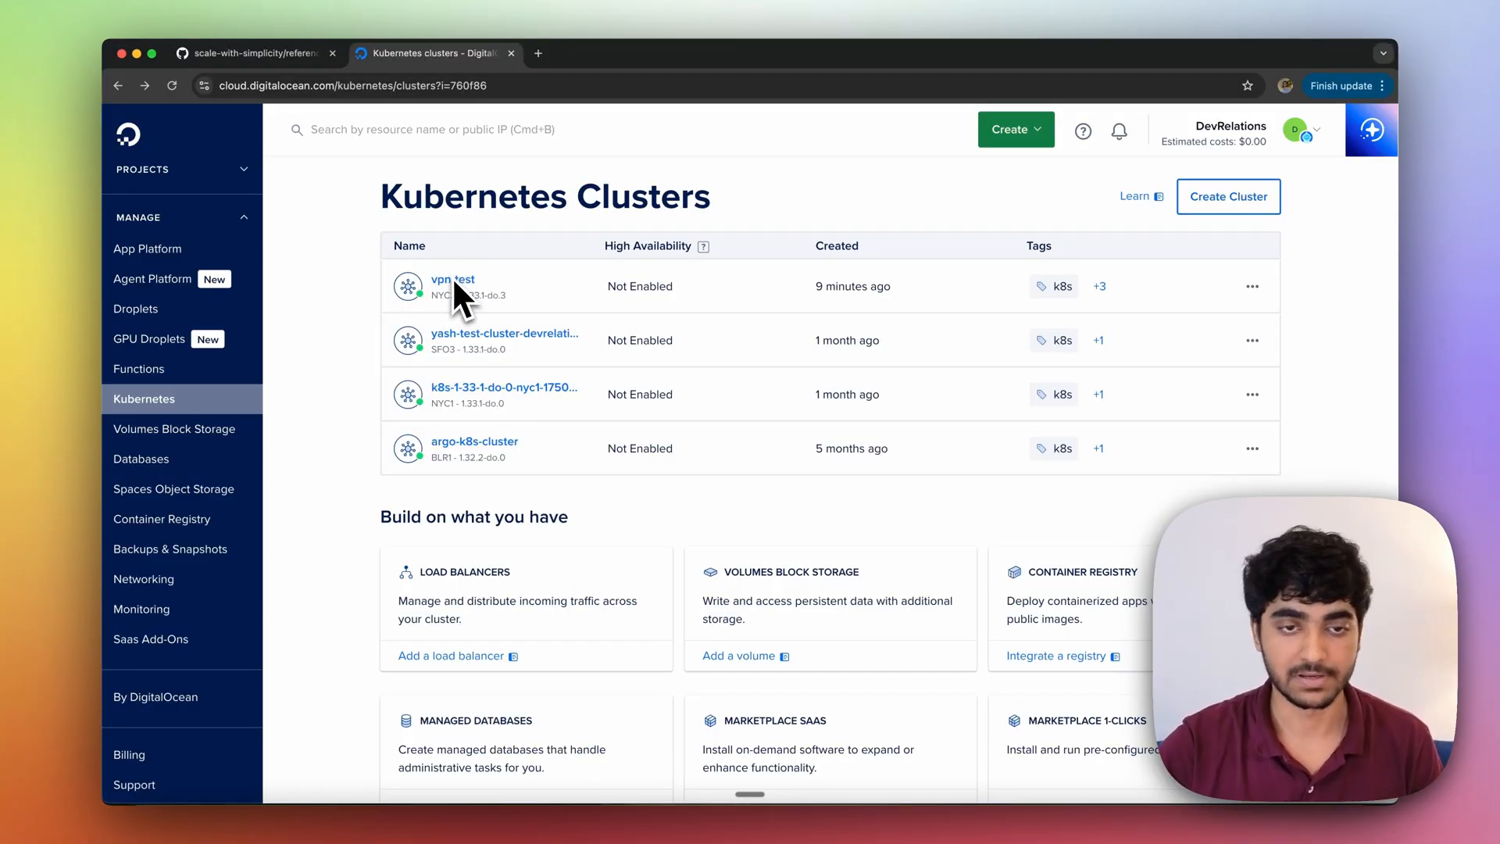
pyautogui.moveTo(463, 306)
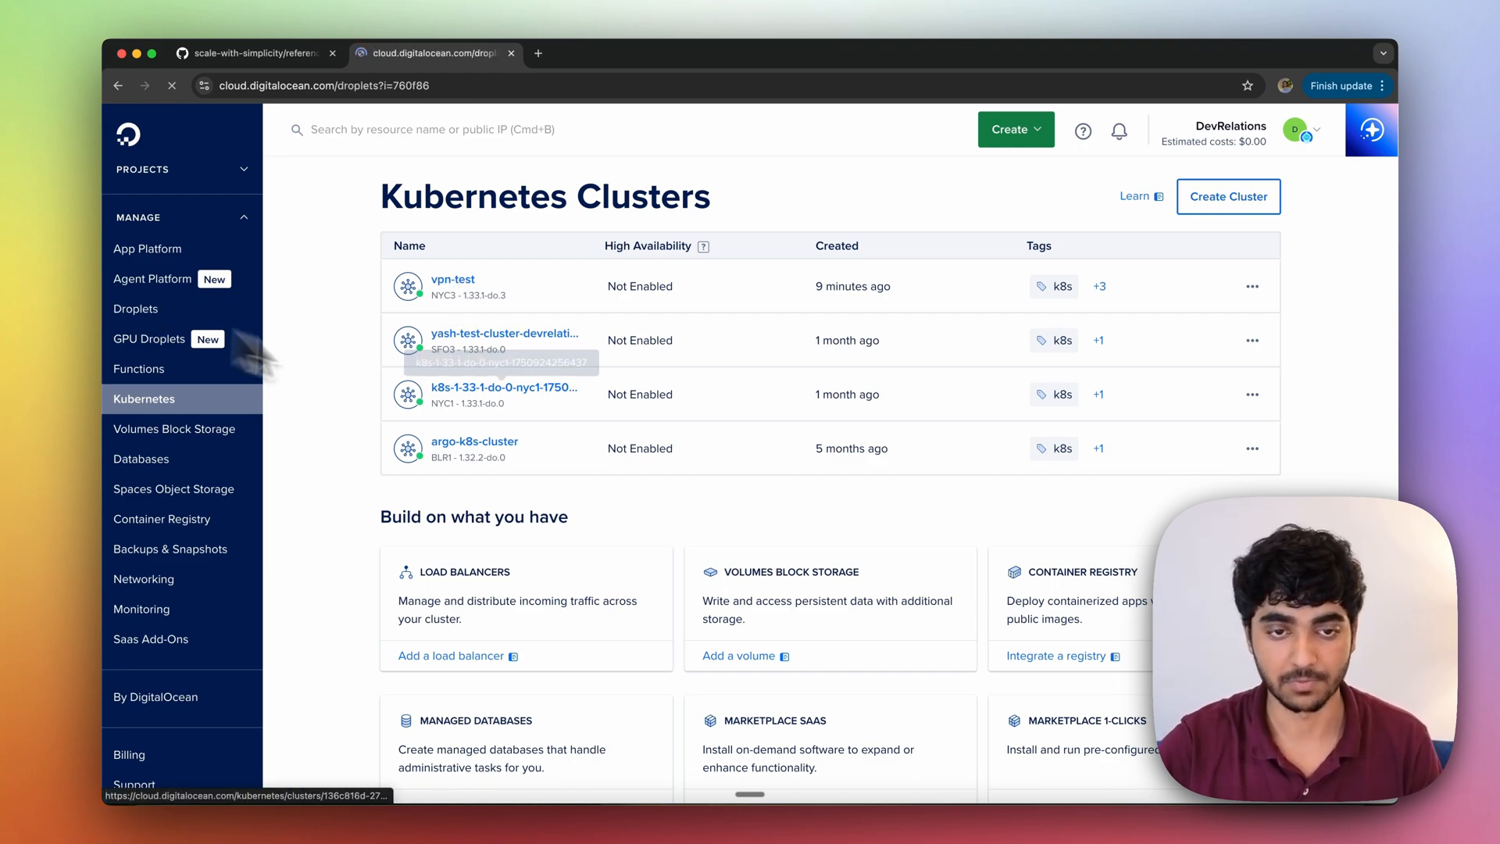
# Check the Droplets list for vpn-test-vgw and node pool droplets, then return to the previous window.
pyautogui.click(134, 308)
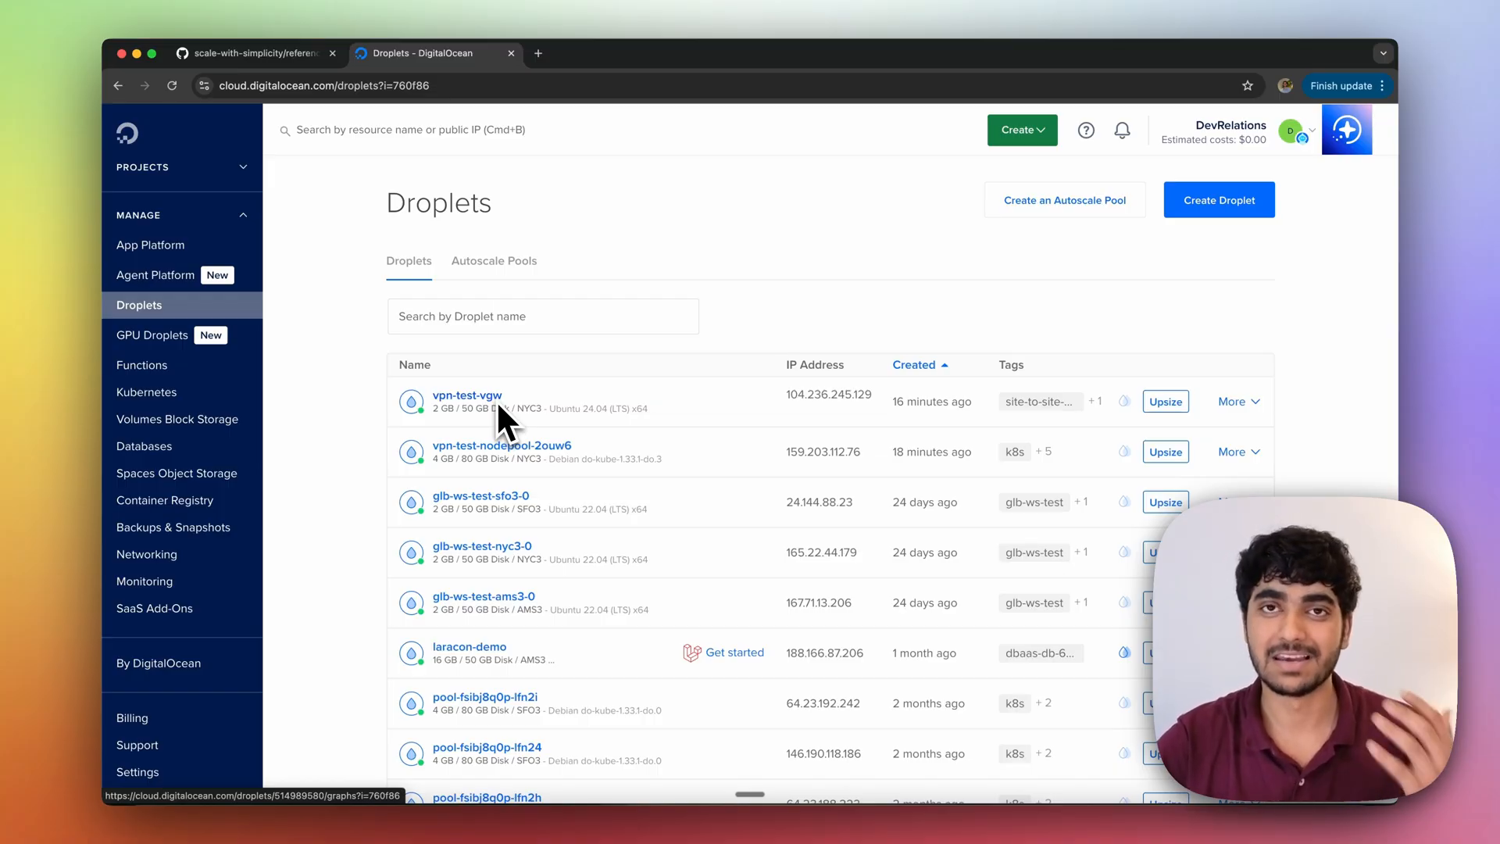
pyautogui.click(258, 53)
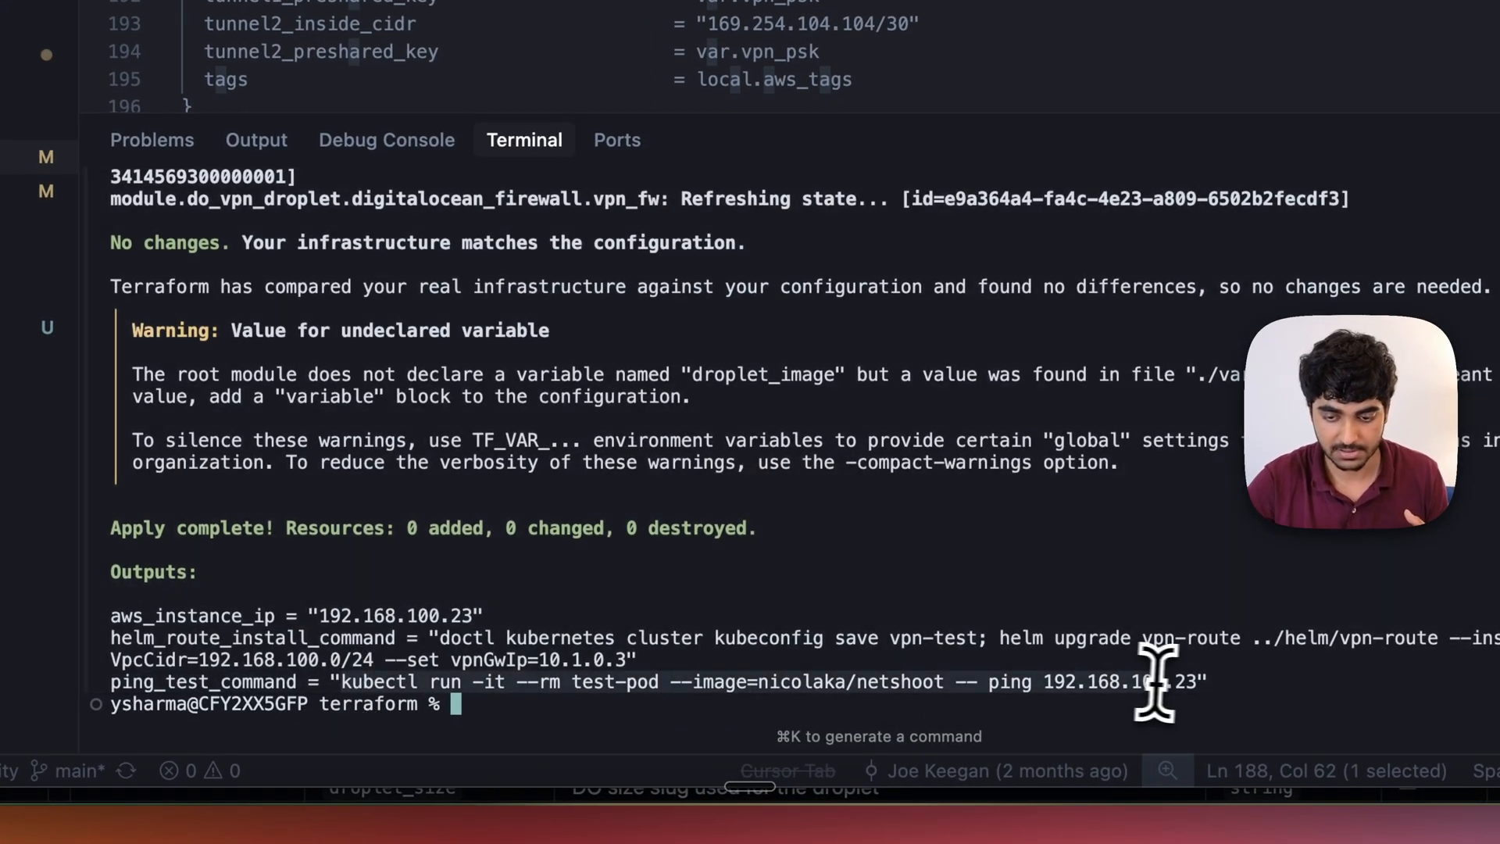
pyautogui.moveTo(1356, 662)
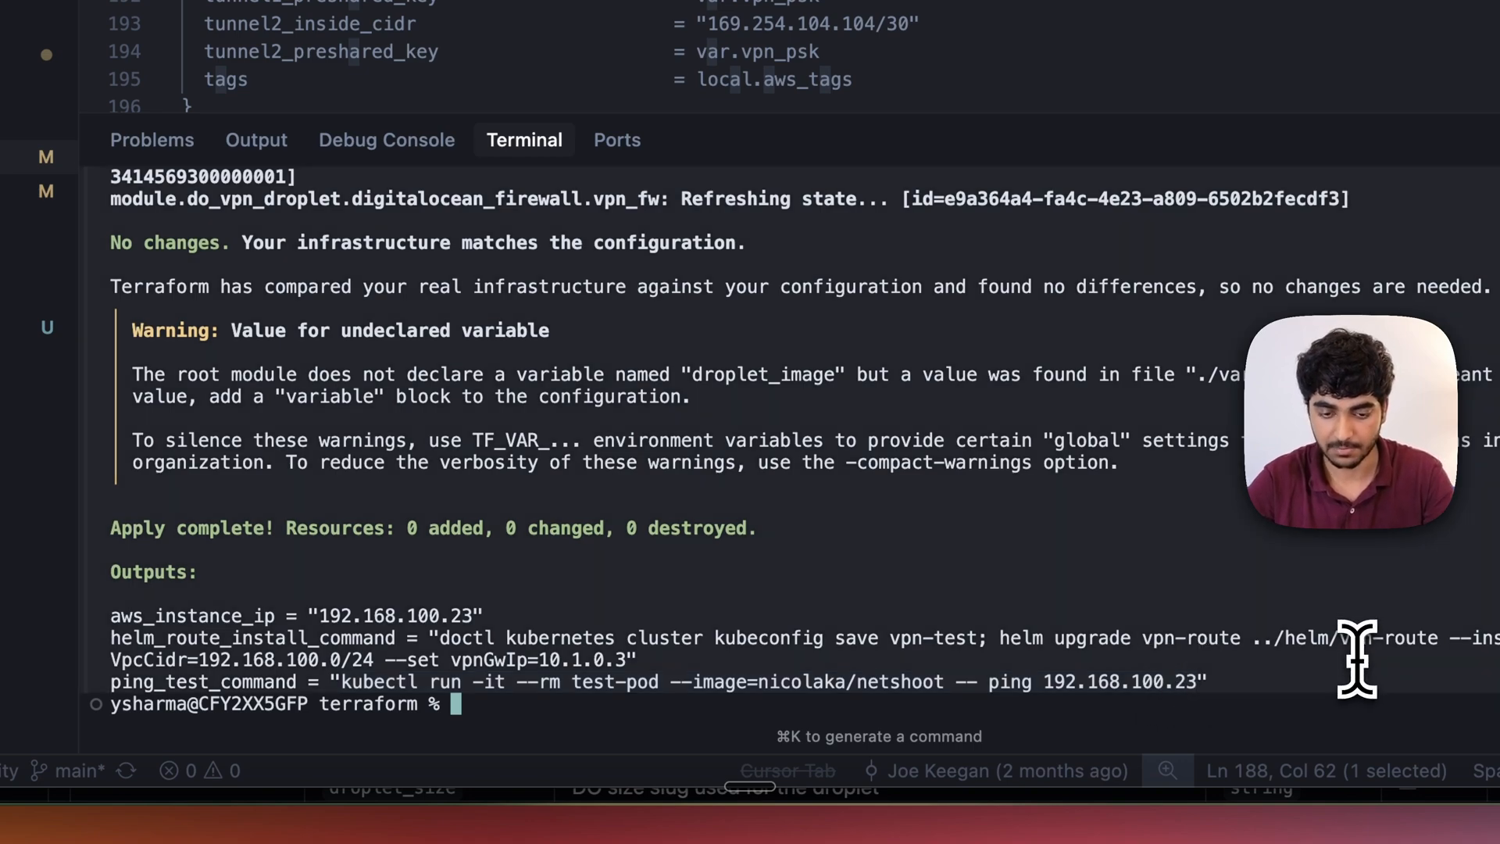